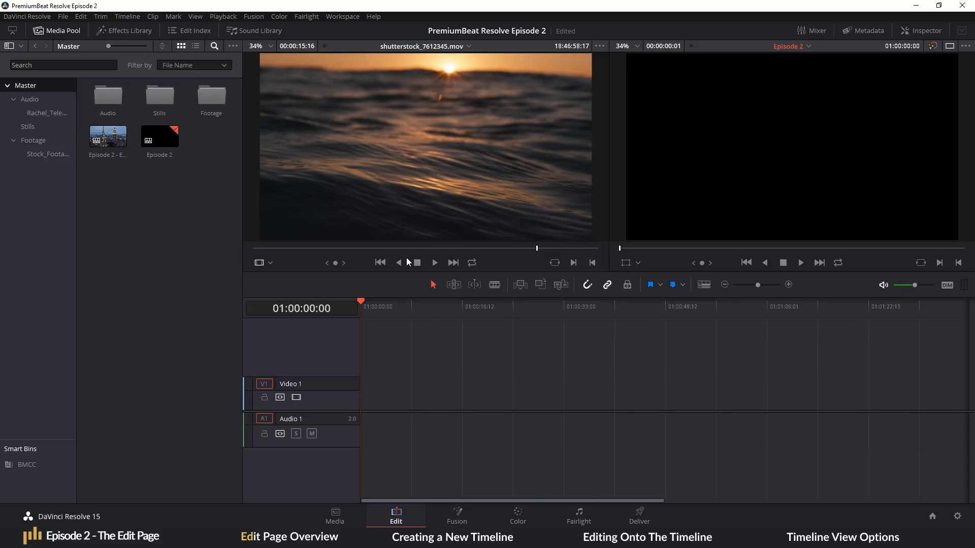
{"action": "mouse_move", "coordinate": [375, 206]}
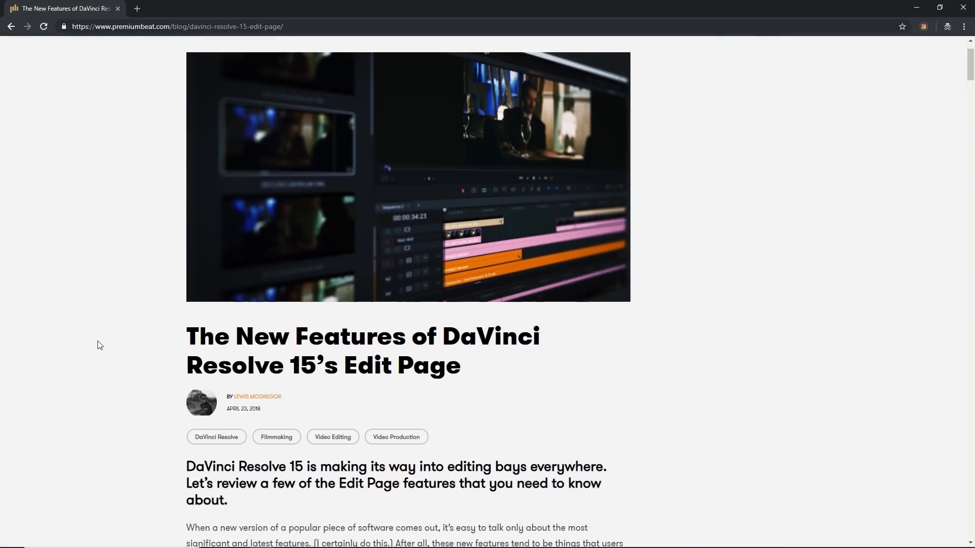
- Show the Media Pool and browse into the Stock_Footage bin, selecting a clip there
{"action": "scroll", "scroll_direction": "down", "scroll_amount": 3}
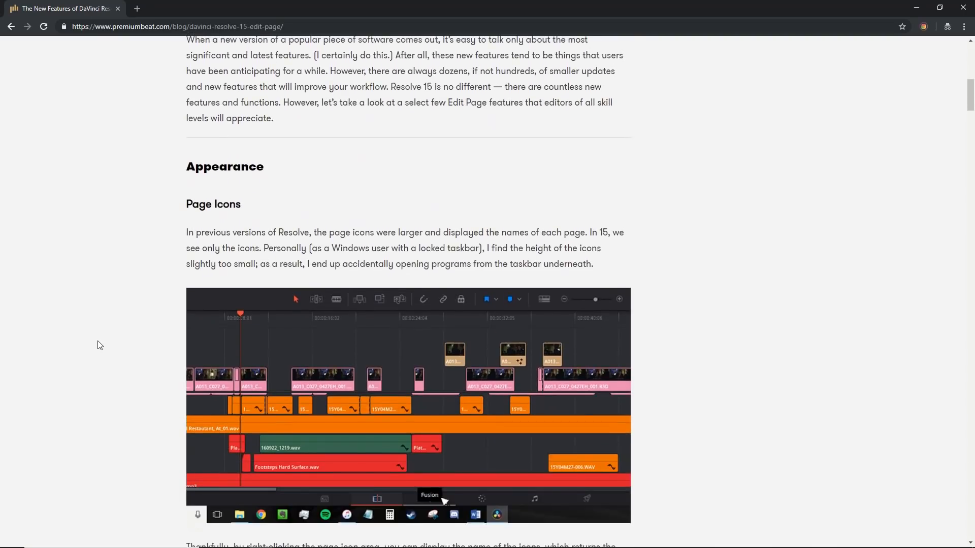
{"action": "scroll", "scroll_direction": "down", "scroll_amount": 3}
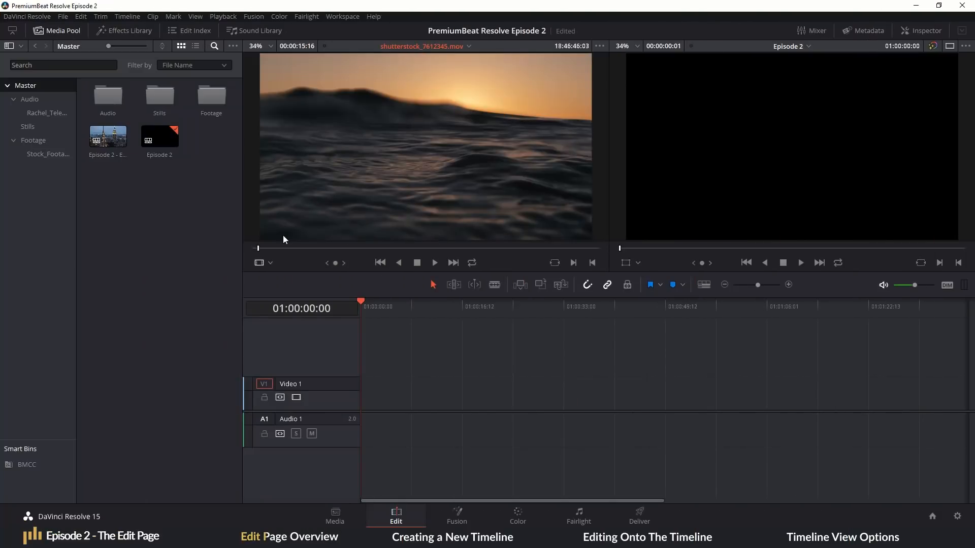
{"action": "mouse_move", "coordinate": [283, 259]}
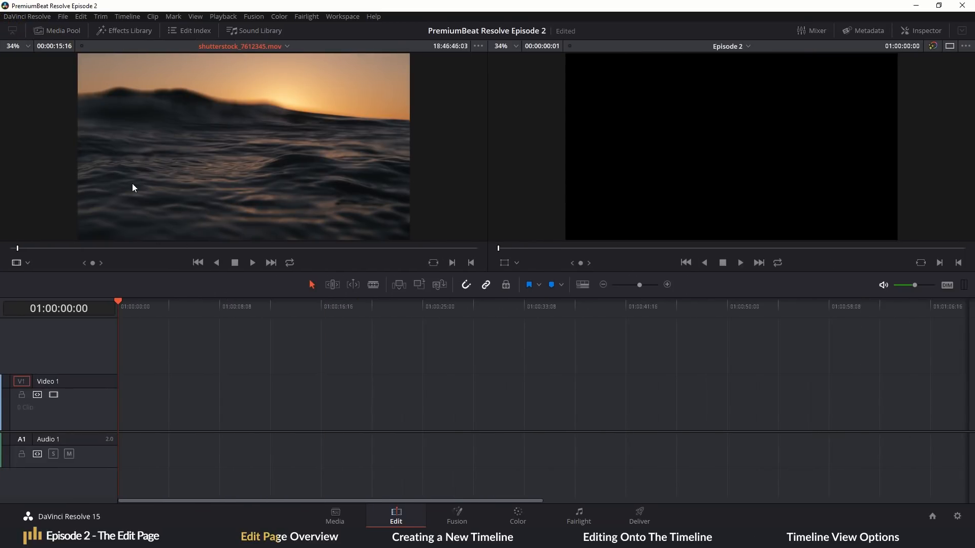
{"action": "left_click", "coordinate": [57, 30]}
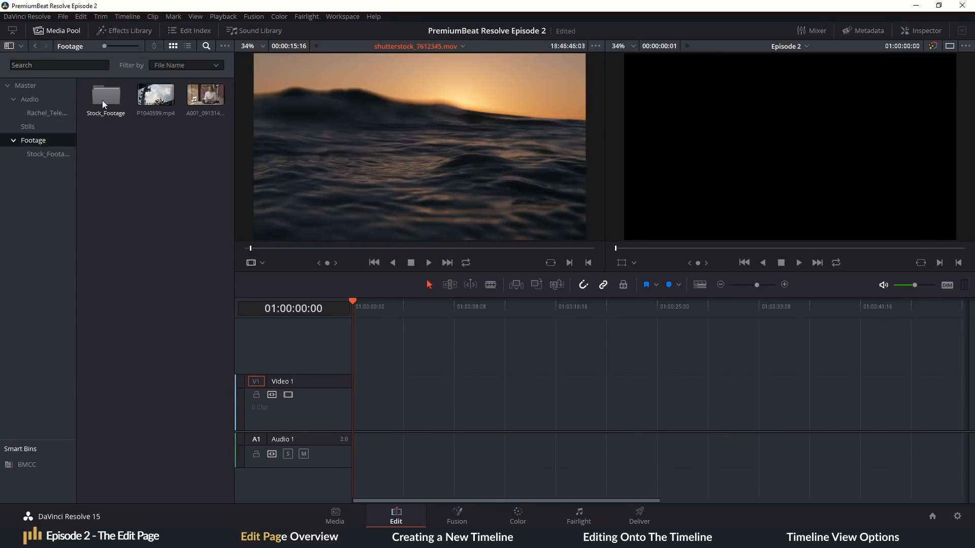
{"action": "double_click", "coordinate": [106, 95]}
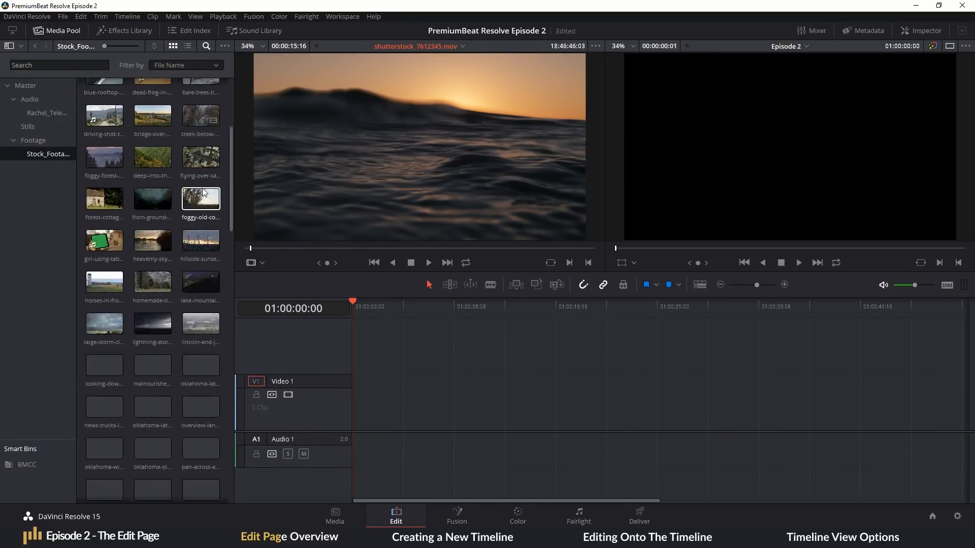
{"action": "scroll", "scroll_direction": "down", "scroll_amount": 3}
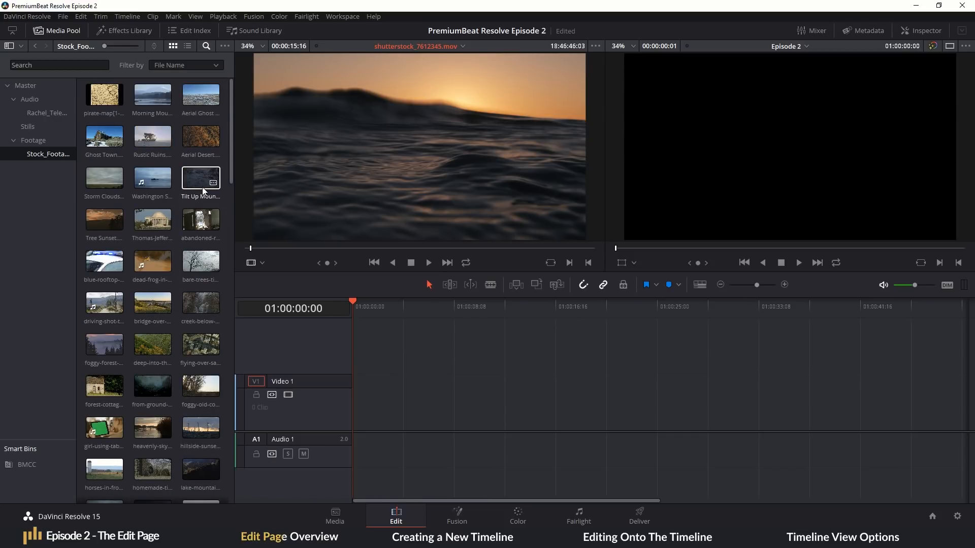
{"action": "left_click", "coordinate": [200, 220]}
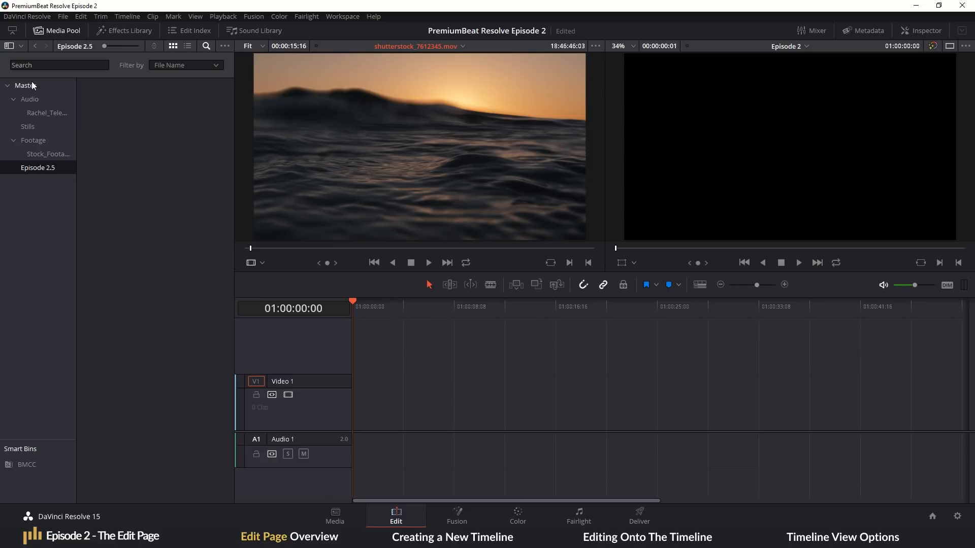
- Return to Master, reopen the footage bin's stock clips and select the Rustic Ruins clip
{"action": "left_click", "coordinate": [24, 85]}
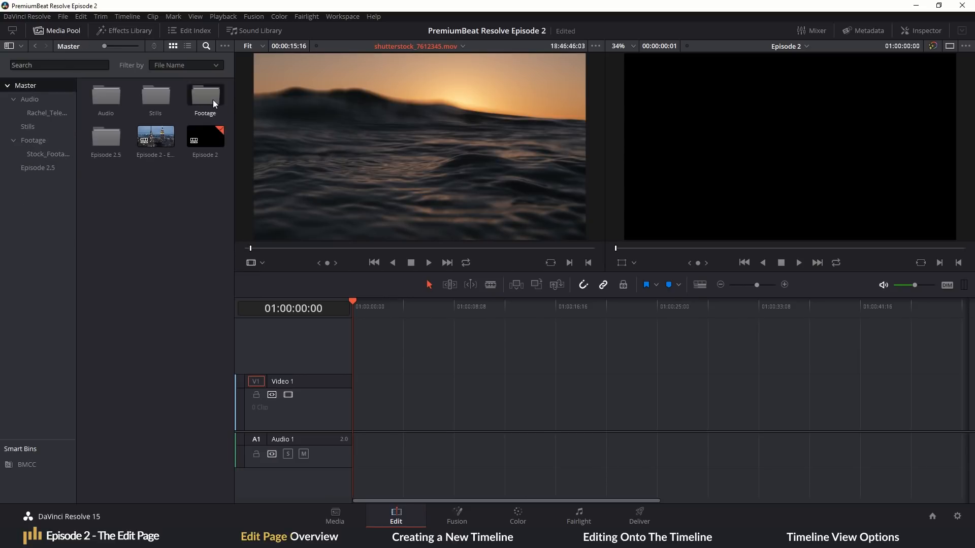
{"action": "left_click", "coordinate": [47, 154]}
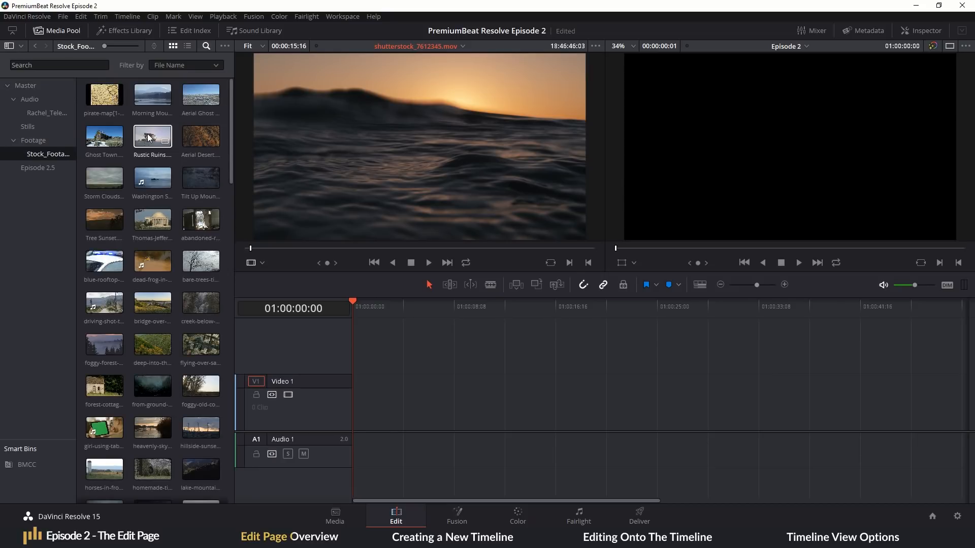
{"action": "left_click", "coordinate": [151, 386]}
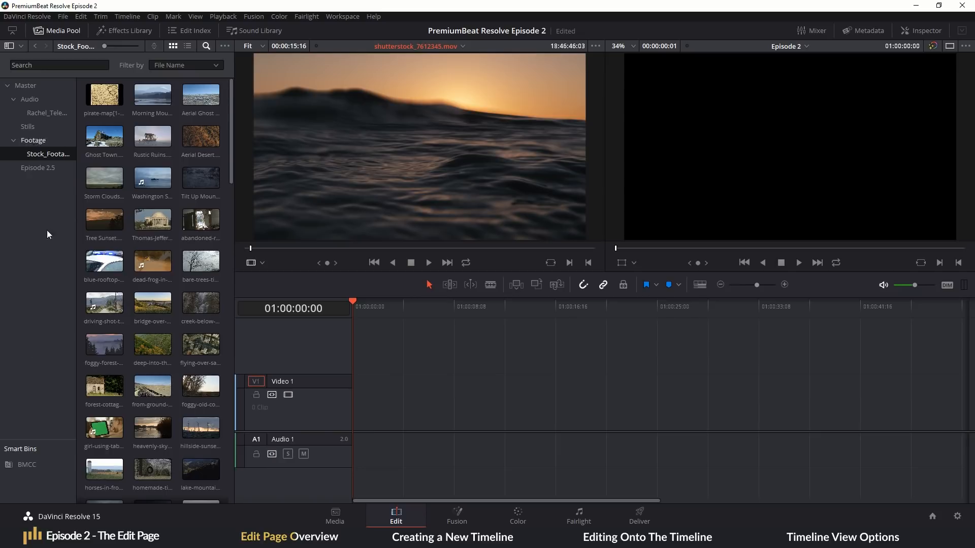
{"action": "left_click", "coordinate": [128, 30]}
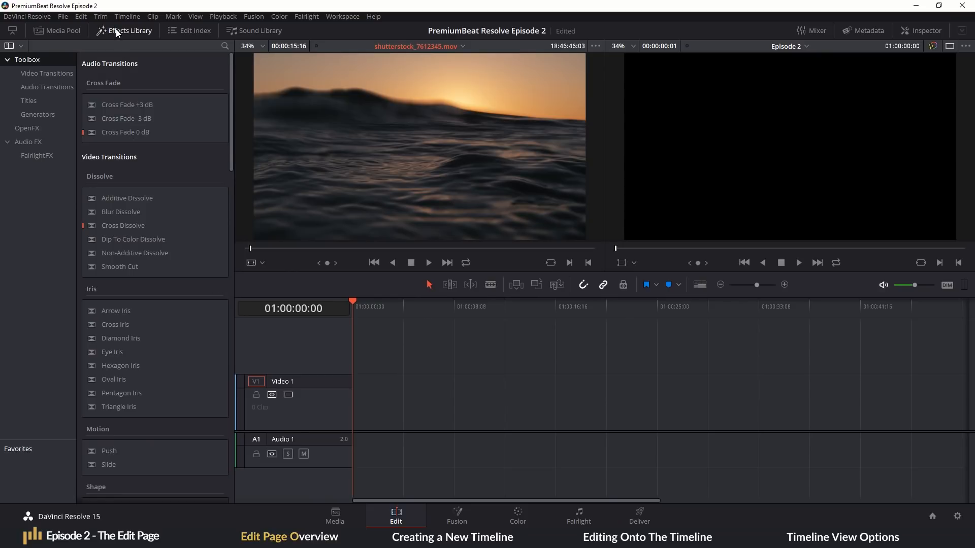
{"action": "left_click", "coordinate": [129, 30]}
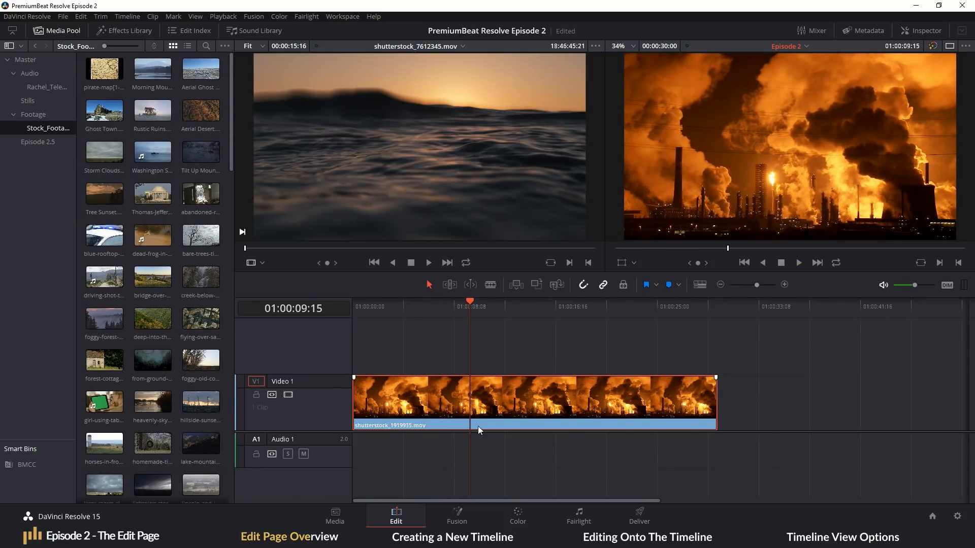
- Reset the factory clip's Zoom in the Inspector and place the wav clip on A1 beneath it
{"action": "left_click", "coordinate": [923, 31]}
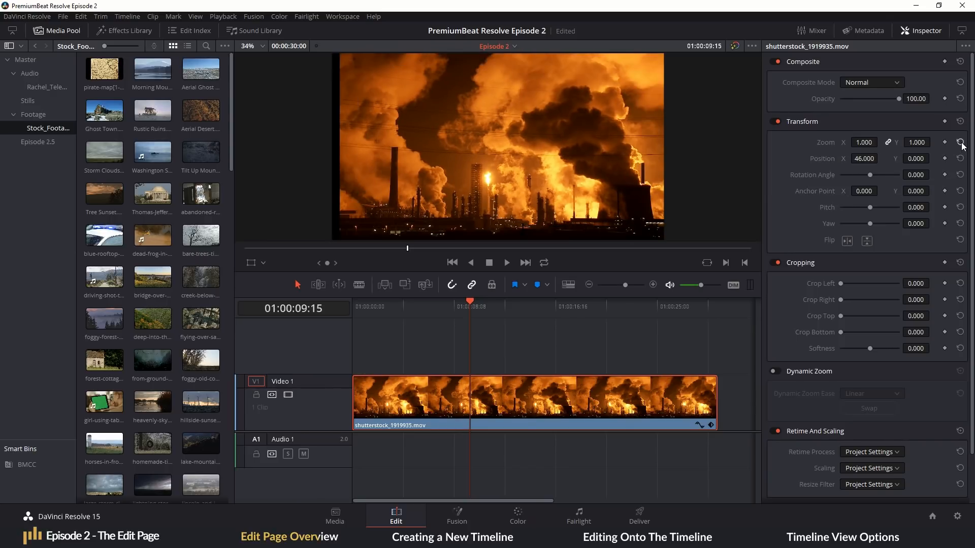
{"action": "left_click", "coordinate": [29, 73]}
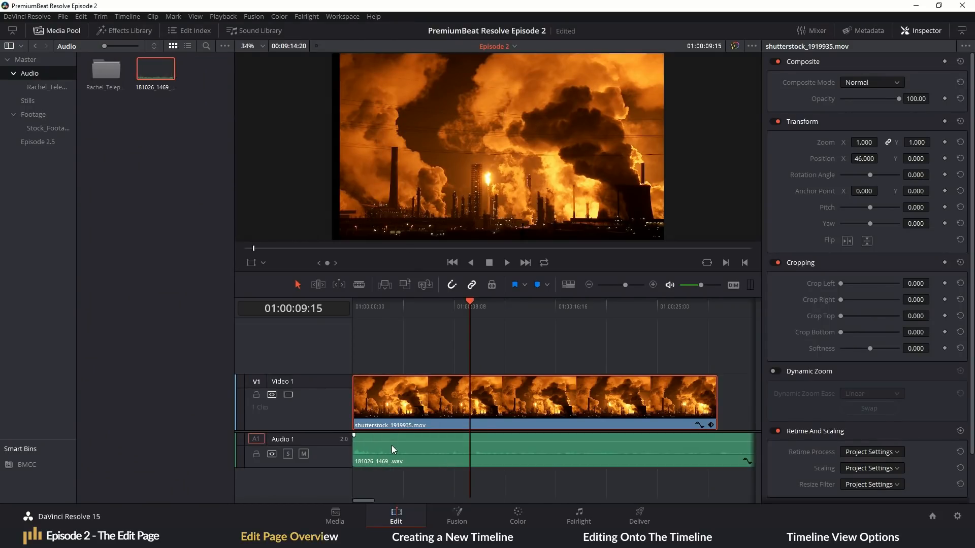
{"action": "left_click_drag", "start_coordinate": [392, 446], "coordinate": [392, 444]}
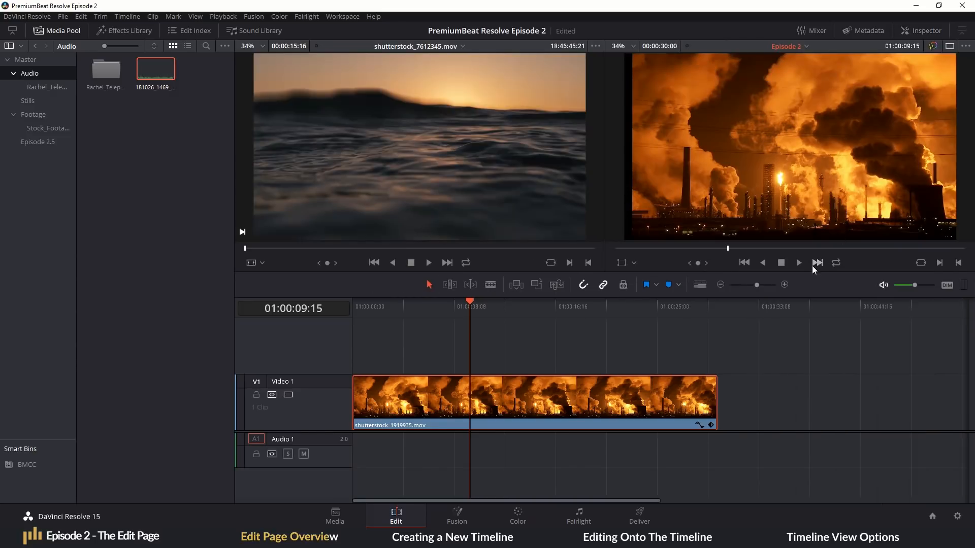
{"action": "mouse_move", "coordinate": [474, 322]}
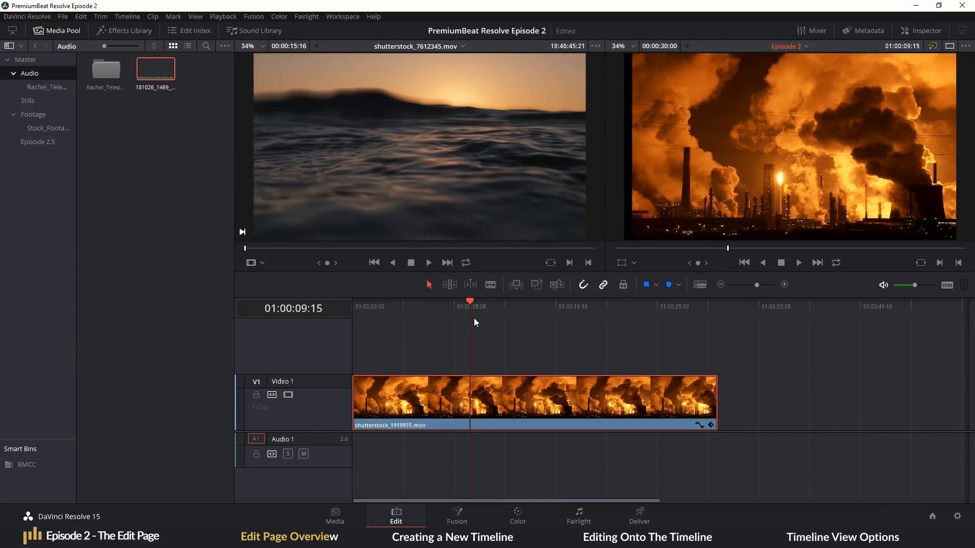
- Show the Mixer panel and bring up the recorded audio subfolder in the media pool
{"action": "left_click", "coordinate": [816, 31]}
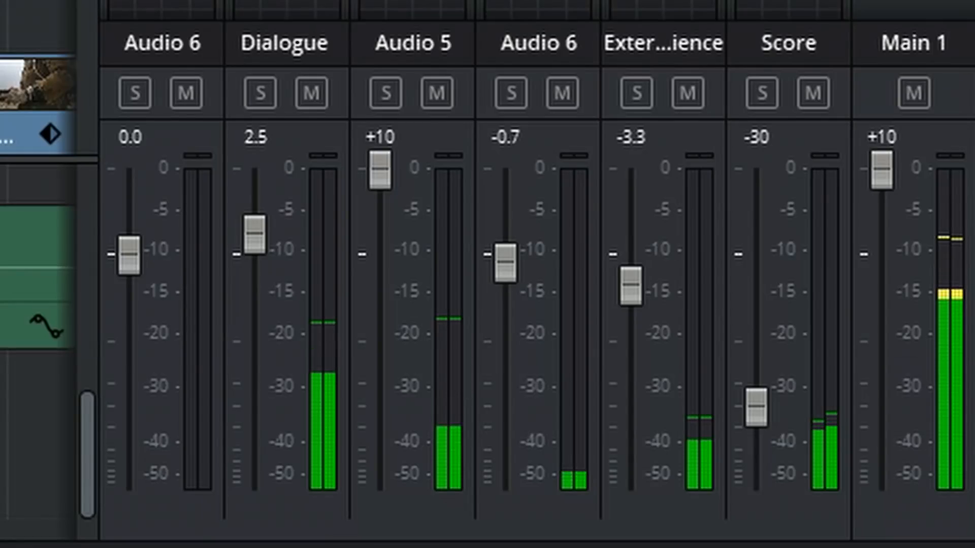
{"action": "left_click_drag", "start_coordinate": [261, 234], "coordinate": [261, 173]}
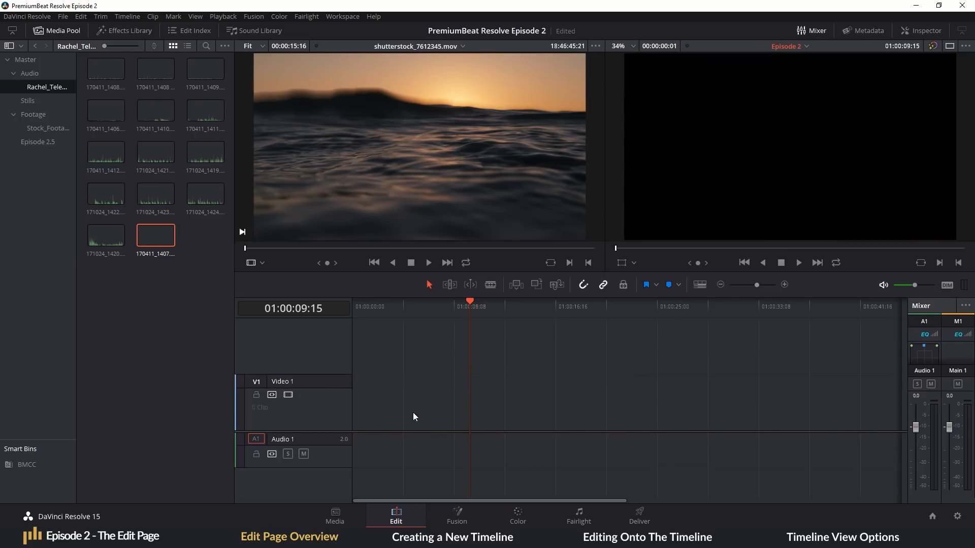
- Go back to the Master bin, glance at the Media page and return to the Edit page
{"action": "left_click", "coordinate": [25, 59]}
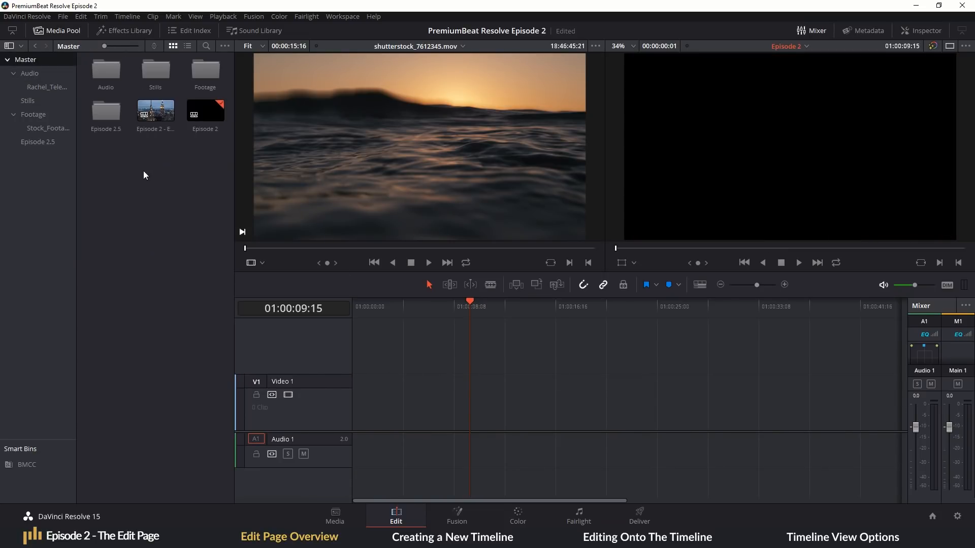
{"action": "left_click", "coordinate": [334, 516]}
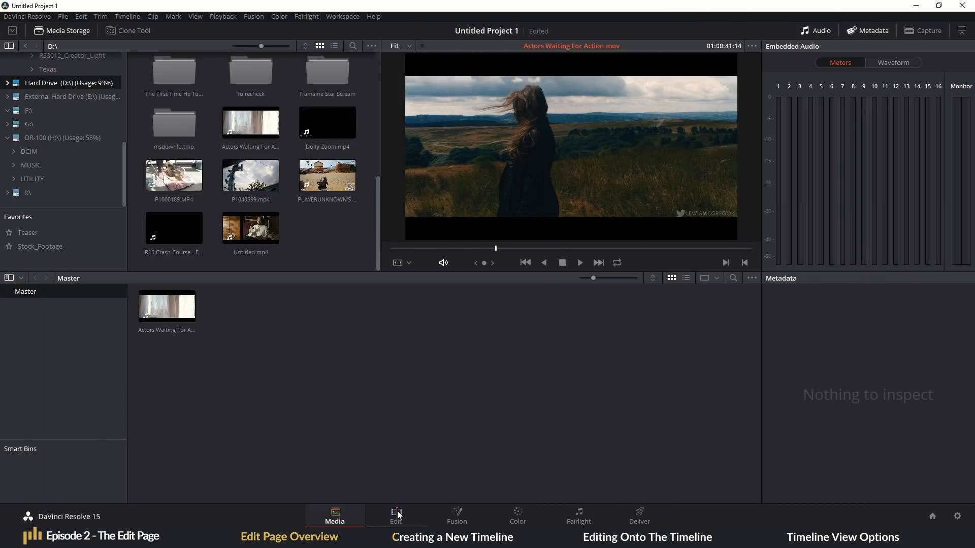
{"action": "left_click", "coordinate": [395, 516]}
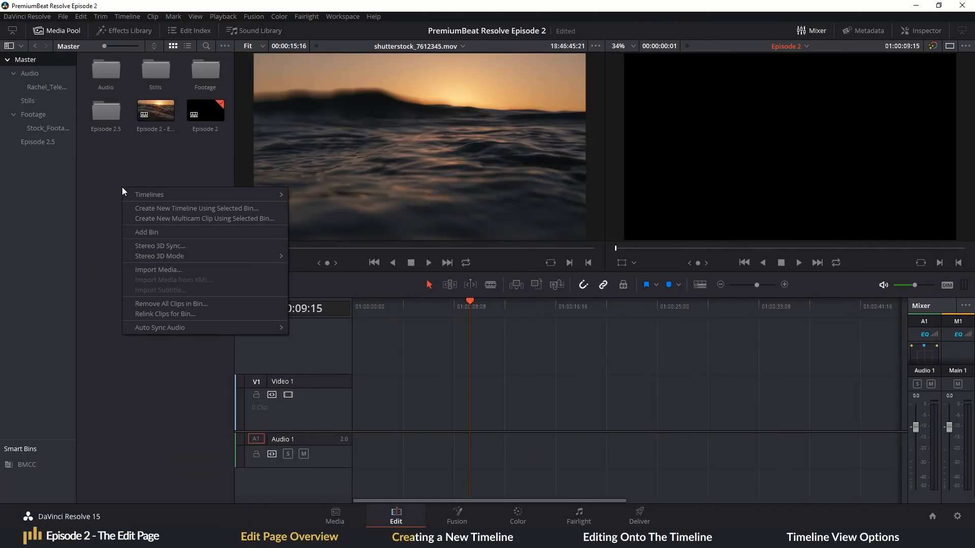
{"action": "mouse_move", "coordinate": [150, 195]}
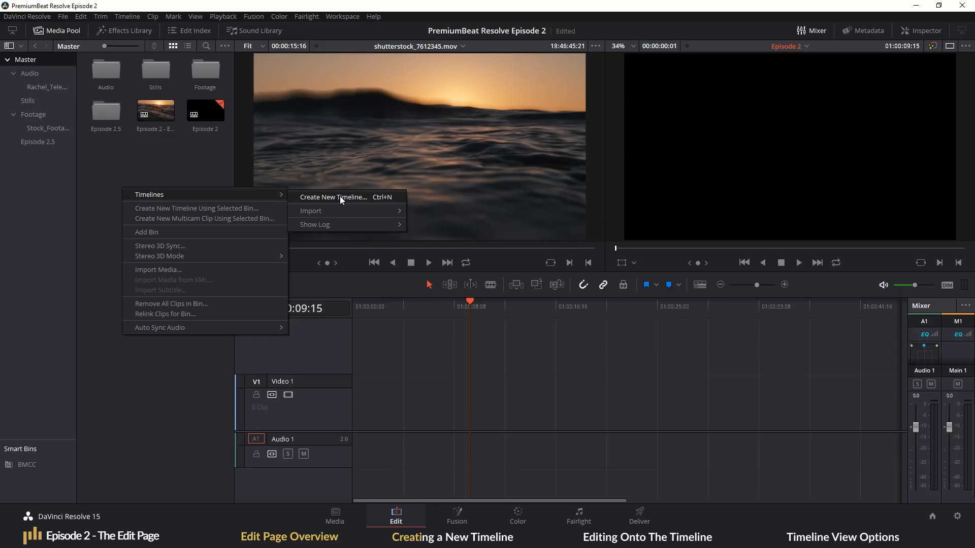
{"action": "left_click", "coordinate": [333, 197]}
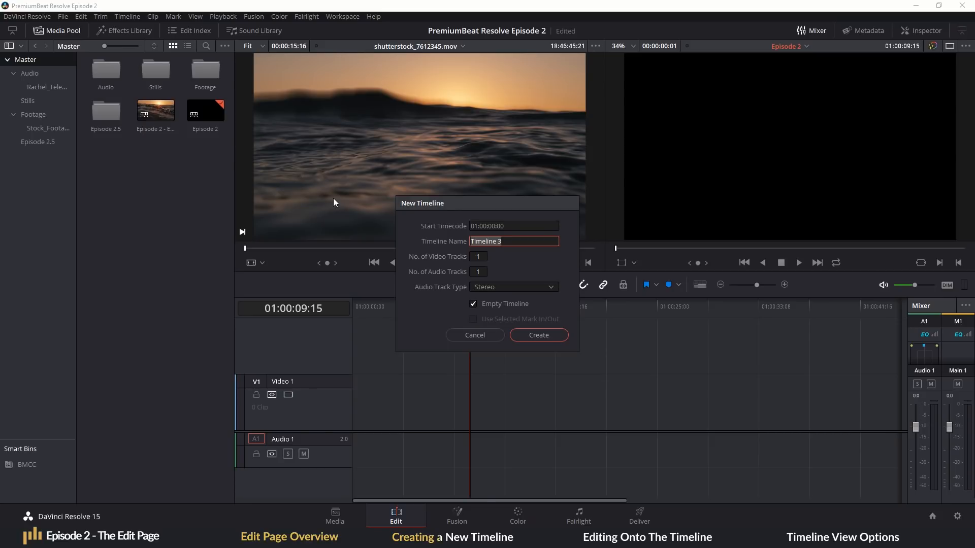
{"action": "left_click", "coordinate": [474, 335]}
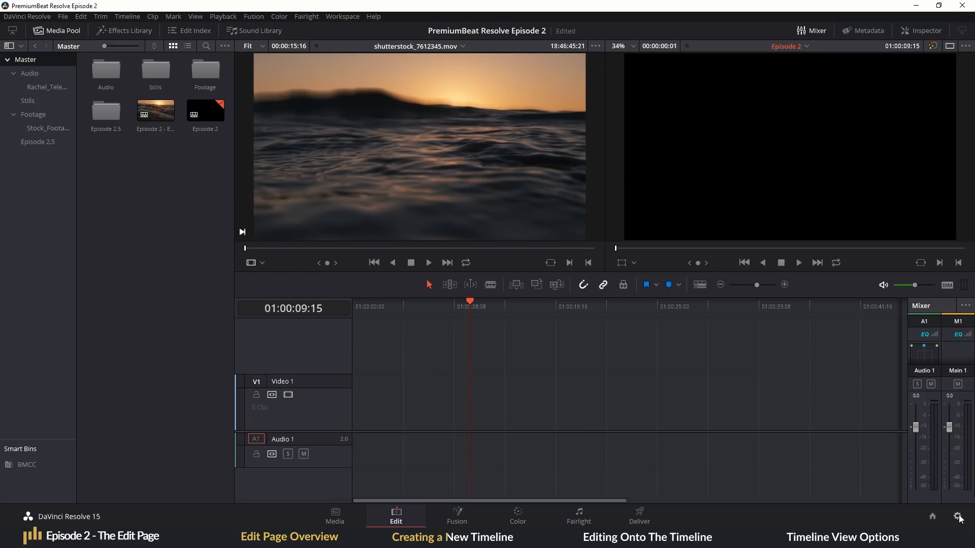
{"action": "left_click", "coordinate": [959, 516]}
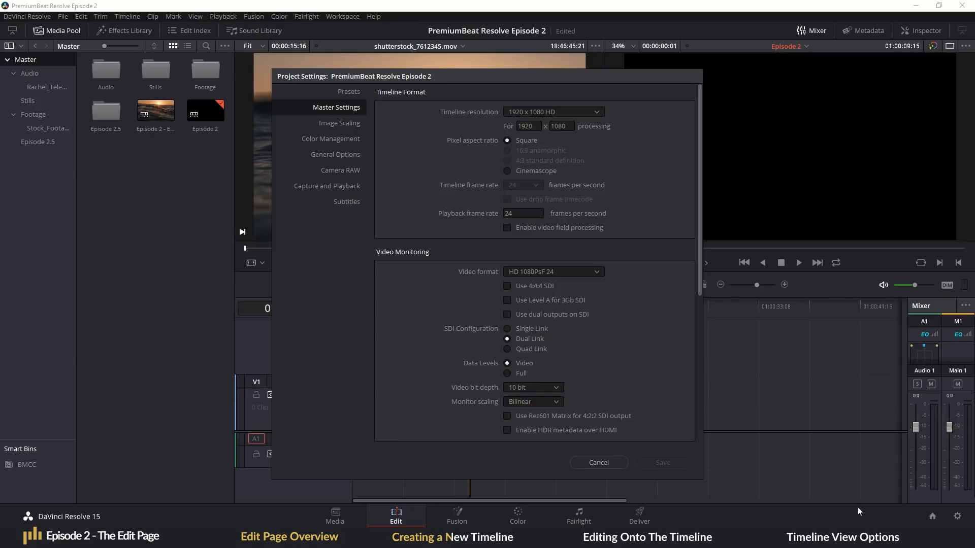
{"action": "mouse_move", "coordinate": [506, 189]}
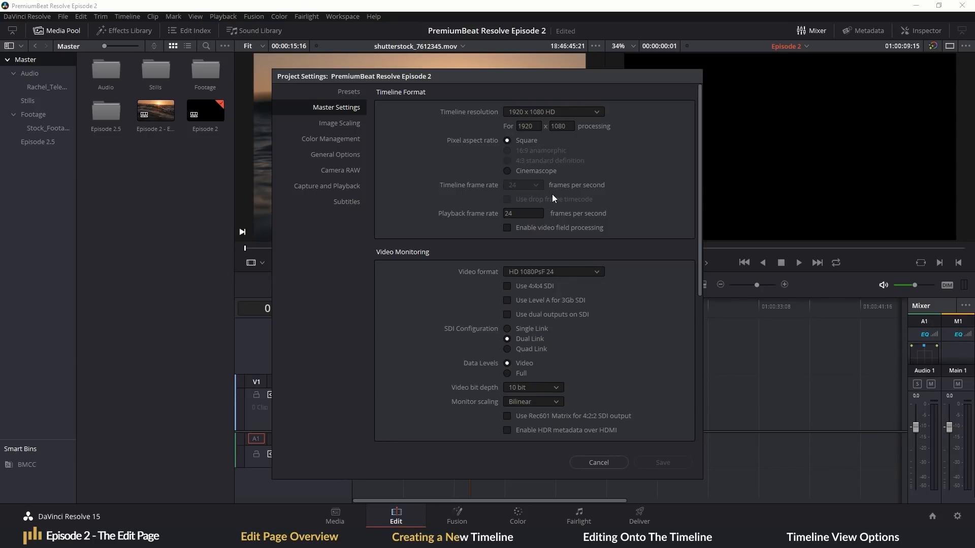
{"action": "mouse_move", "coordinate": [545, 190]}
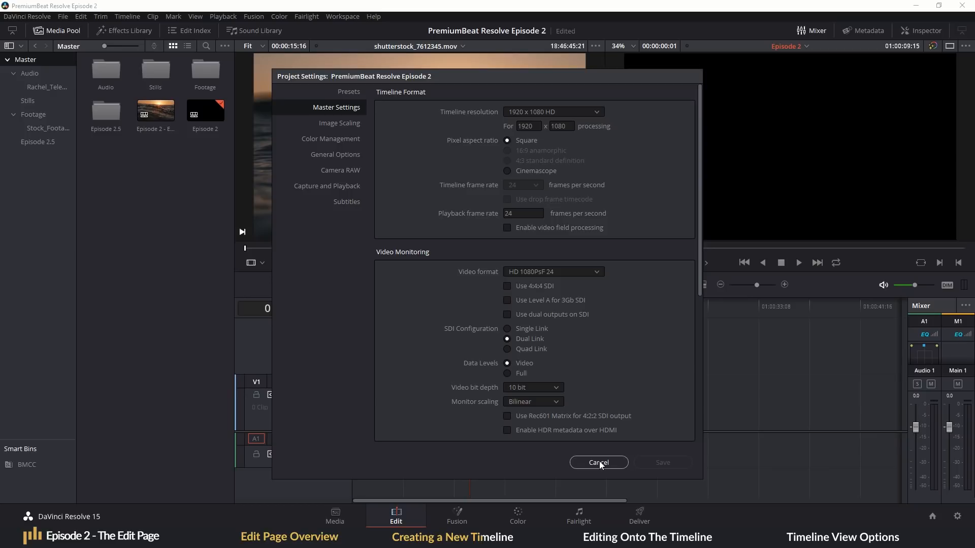
{"action": "left_click", "coordinate": [597, 463]}
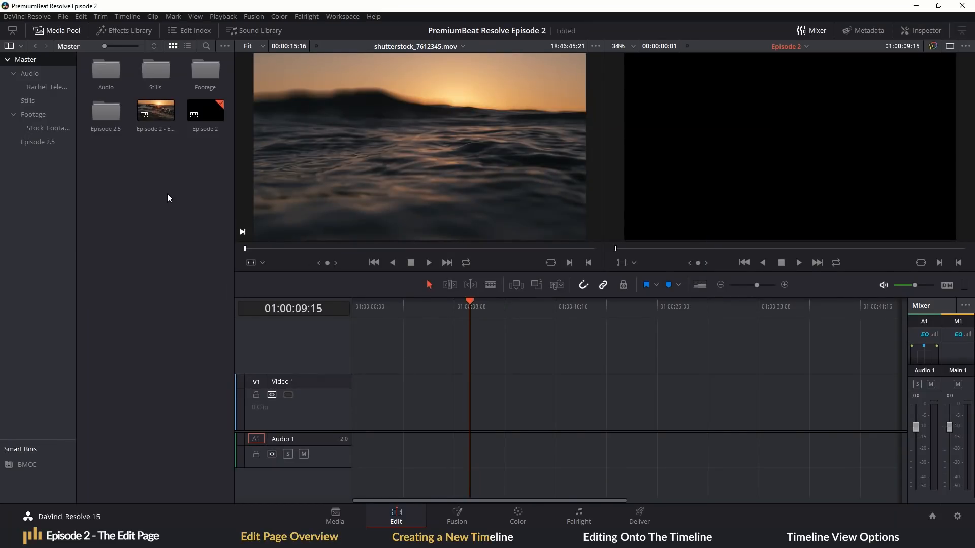
- Name the new timeline Episode_2 with two video and two audio tracks, create it, then enter the Footage bin
{"action": "type", "text": "Episode_2"}
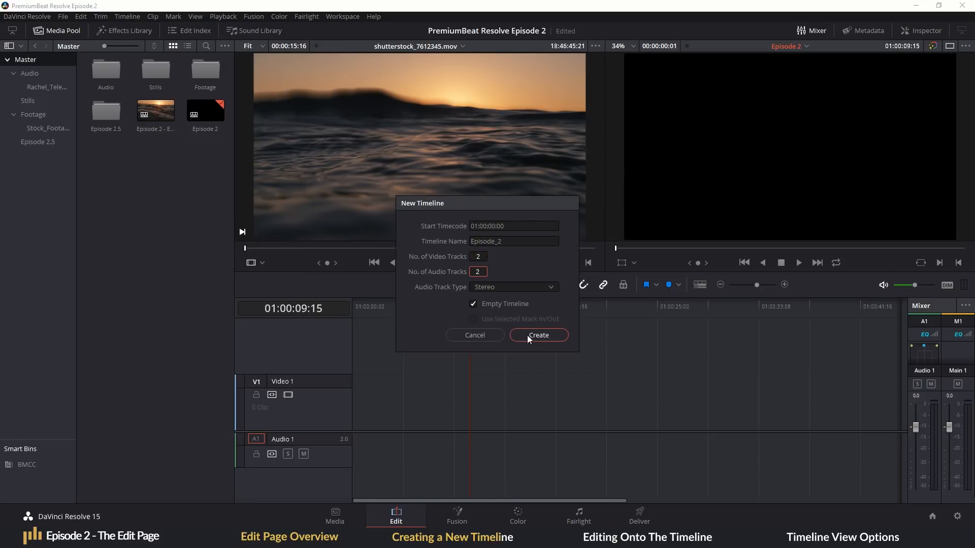
{"action": "left_click", "coordinate": [538, 336]}
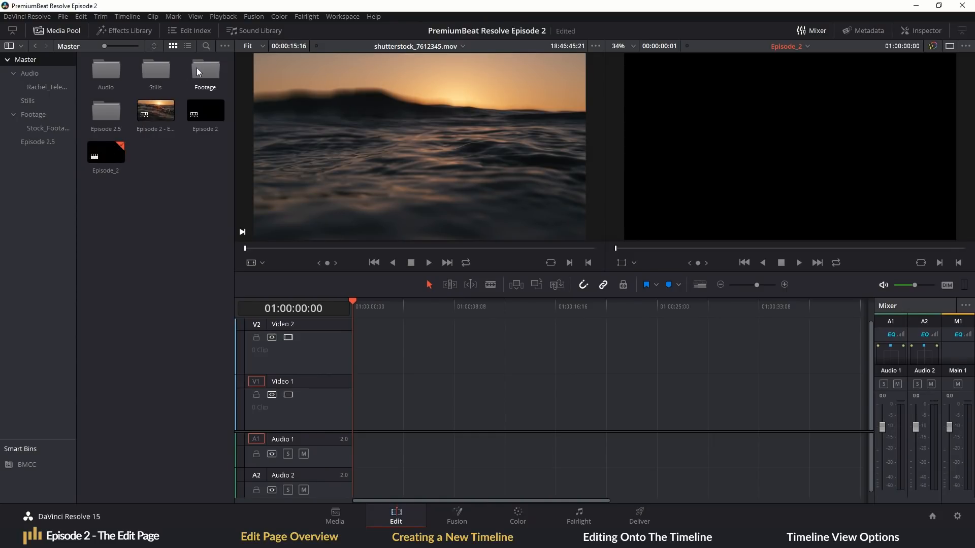
{"action": "double_click", "coordinate": [204, 70]}
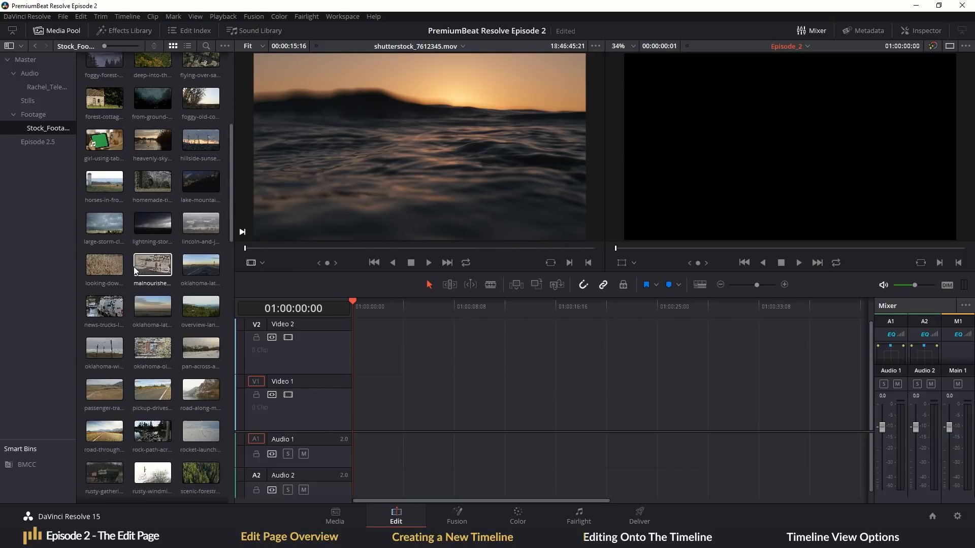
- Load an aerial city clip, then select the Footage bin and load the A001 seated-man clip into the source viewer
{"action": "scroll", "scroll_direction": "down", "scroll_amount": 3}
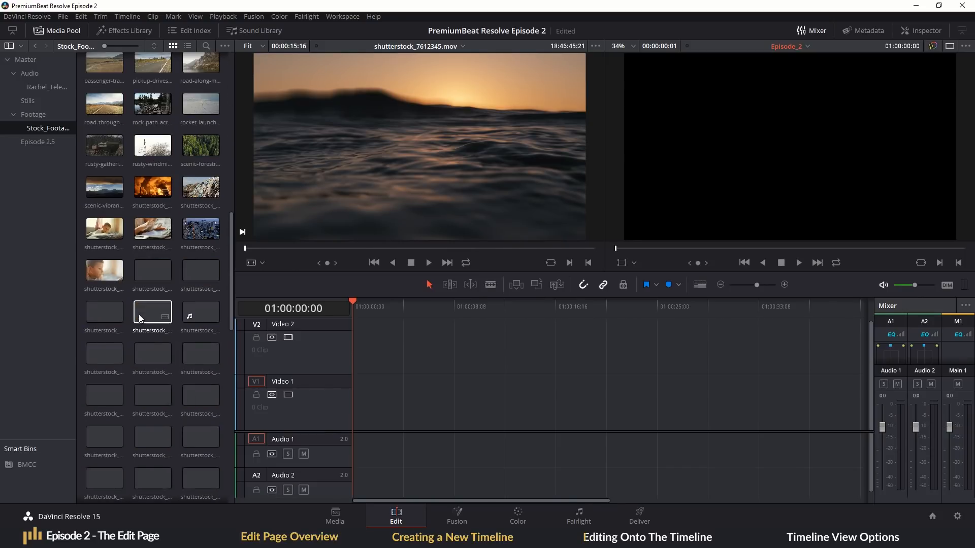
{"action": "left_click", "coordinate": [200, 271]}
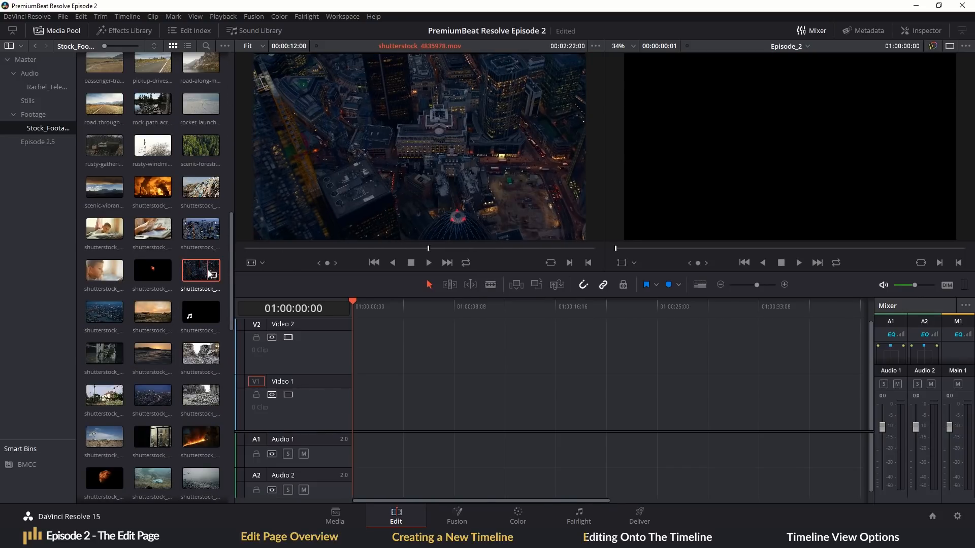
{"action": "left_click", "coordinate": [187, 45]}
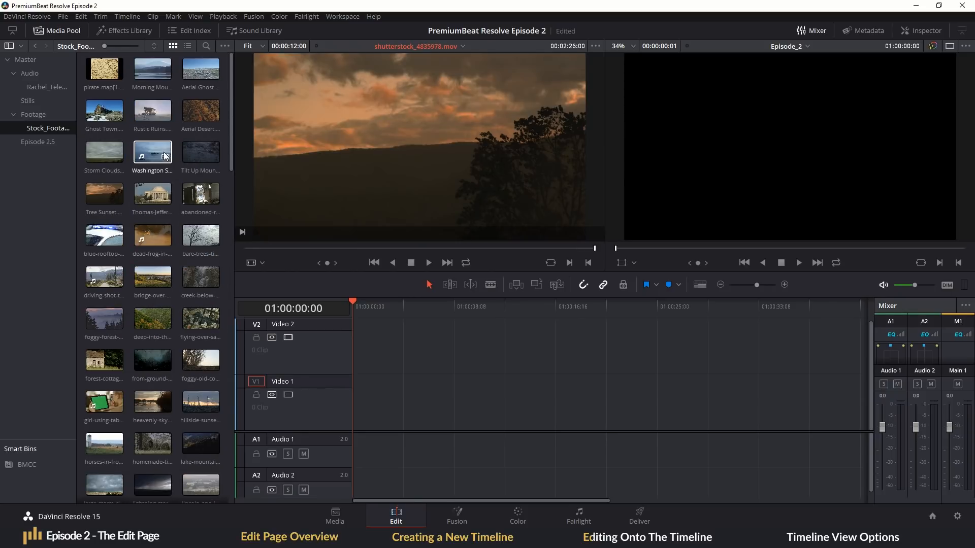
{"action": "left_click", "coordinate": [152, 153]}
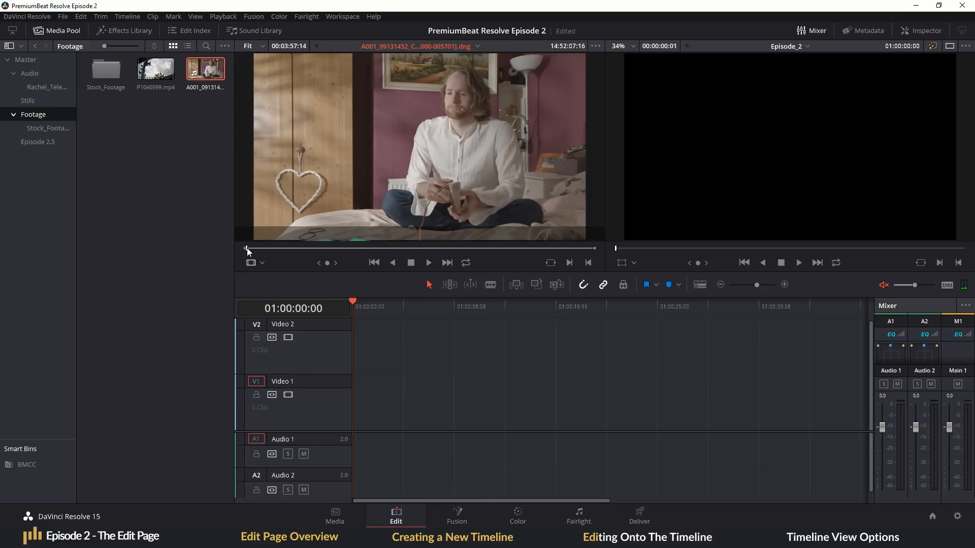
- Scrub the bedroom shot and mark an in point for a roughly ten-second section
{"action": "left_click_drag", "start_coordinate": [247, 248], "coordinate": [302, 248]}
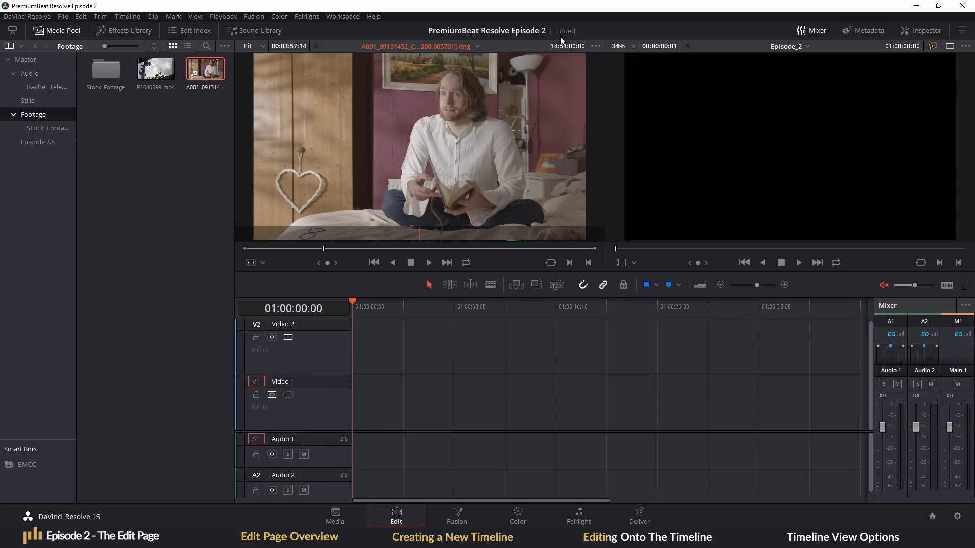
{"action": "left_click", "coordinate": [595, 46]}
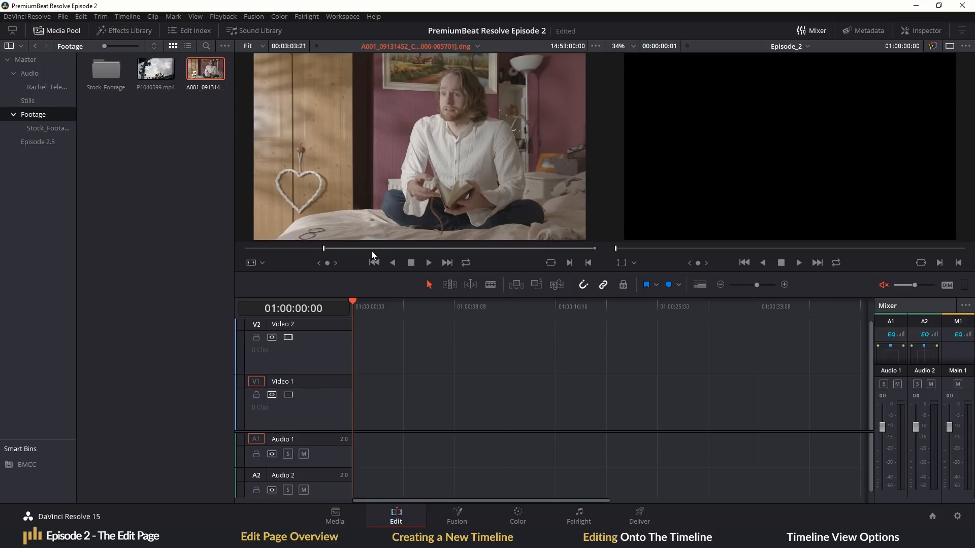
{"action": "mouse_move", "coordinate": [332, 254]}
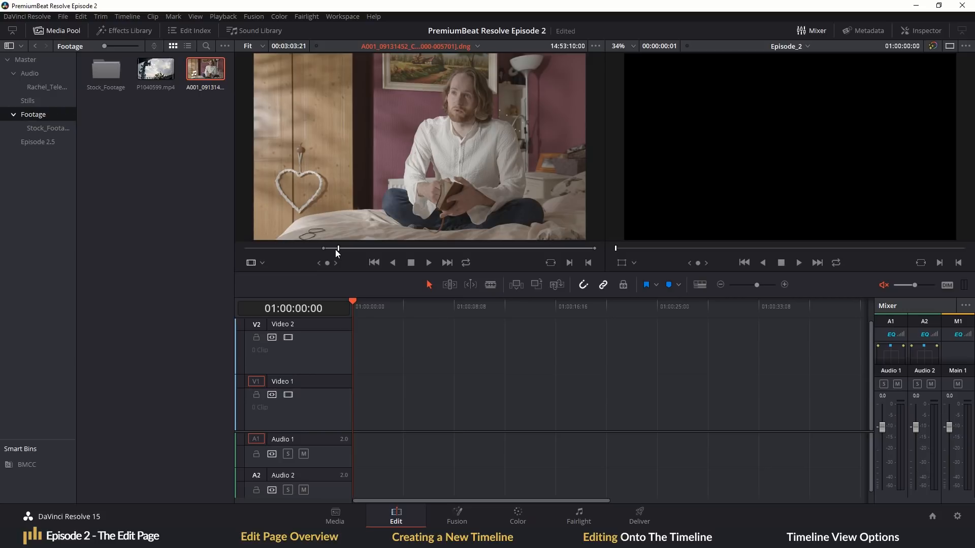
{"action": "mouse_move", "coordinate": [551, 279]}
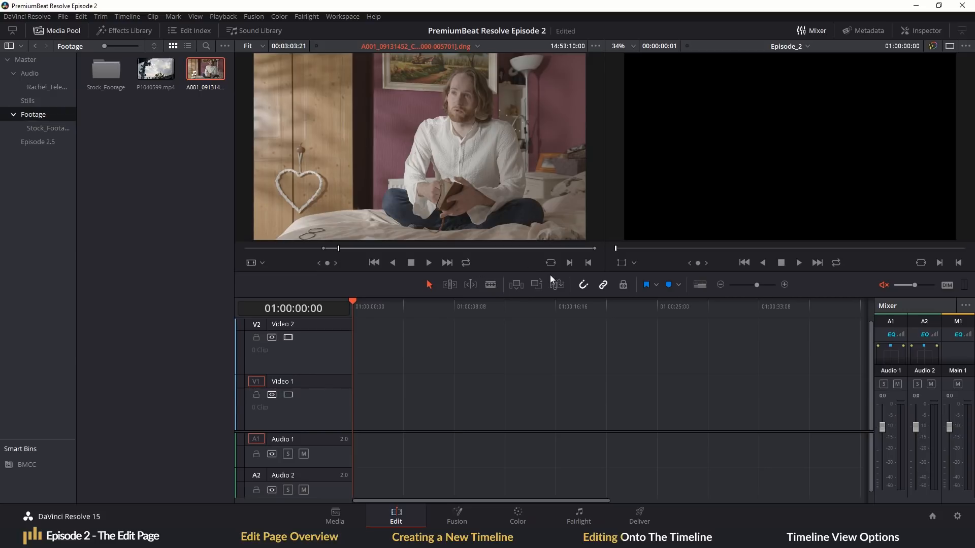
{"action": "mouse_move", "coordinate": [589, 263]}
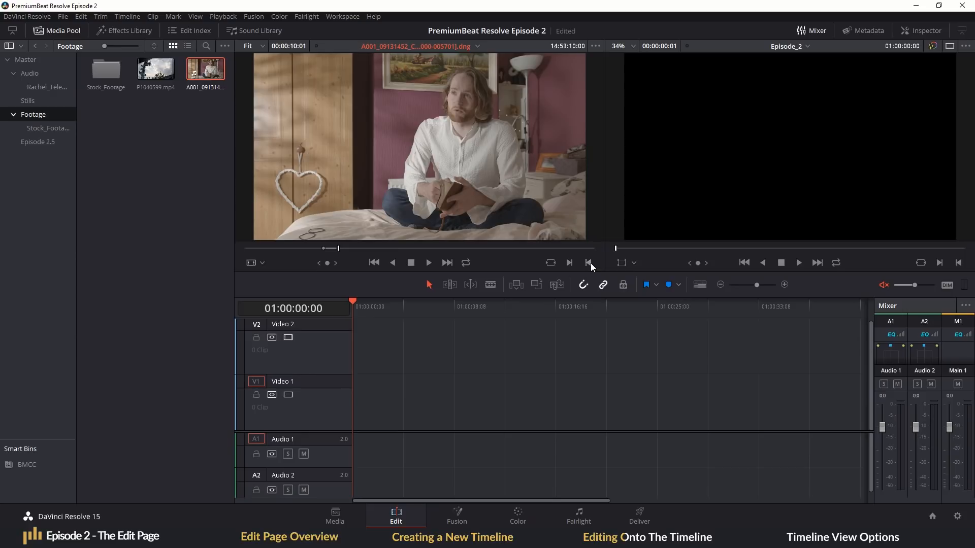
{"action": "mouse_move", "coordinate": [370, 184]}
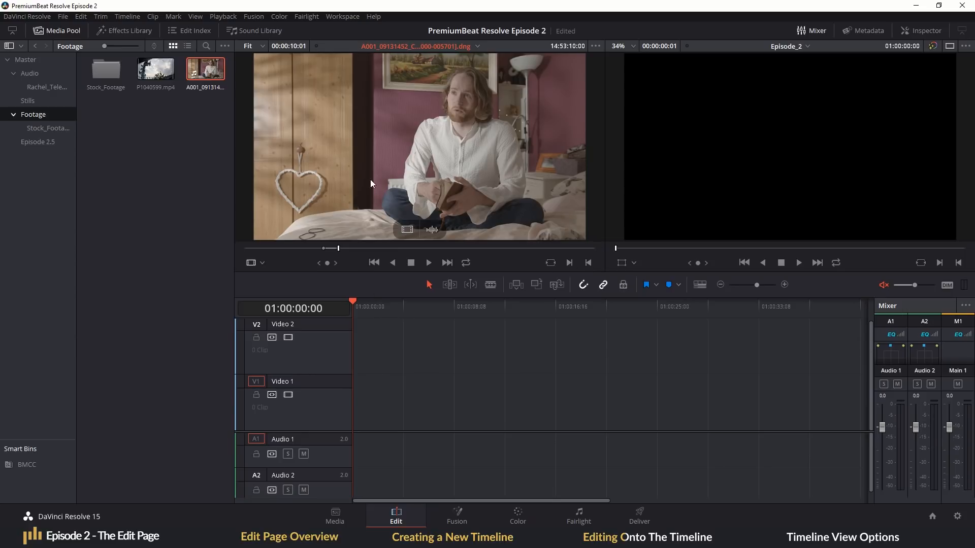
{"action": "mouse_move", "coordinate": [351, 176]}
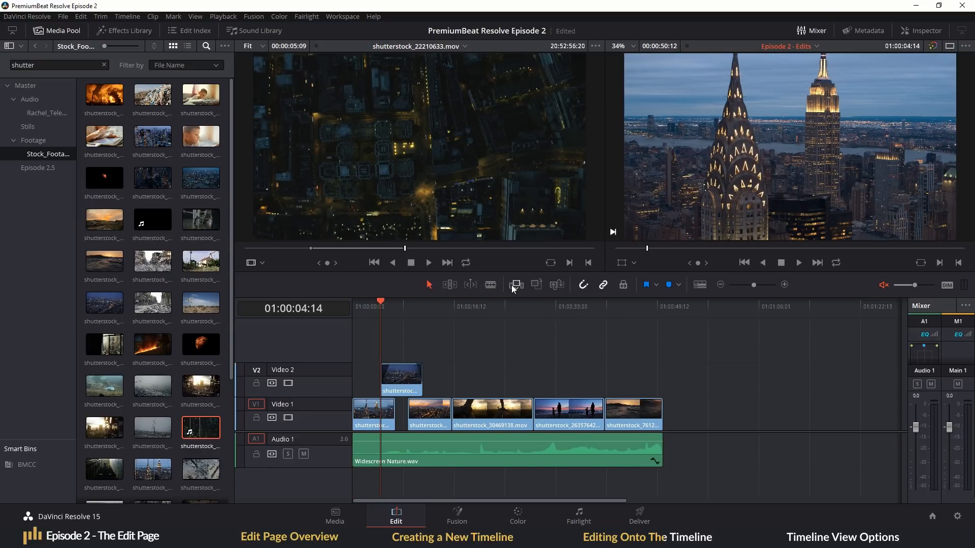
{"action": "mouse_move", "coordinate": [516, 285]}
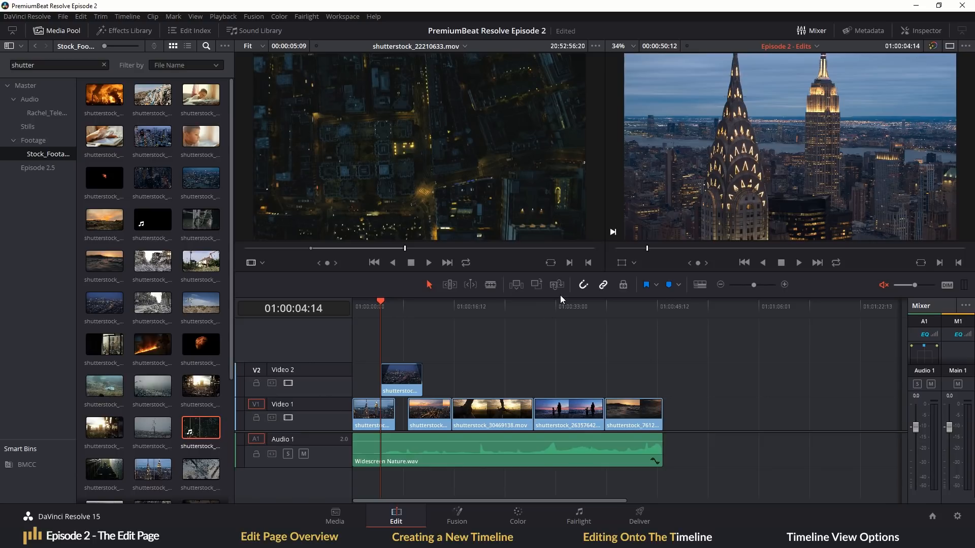
{"action": "mouse_move", "coordinate": [515, 284]}
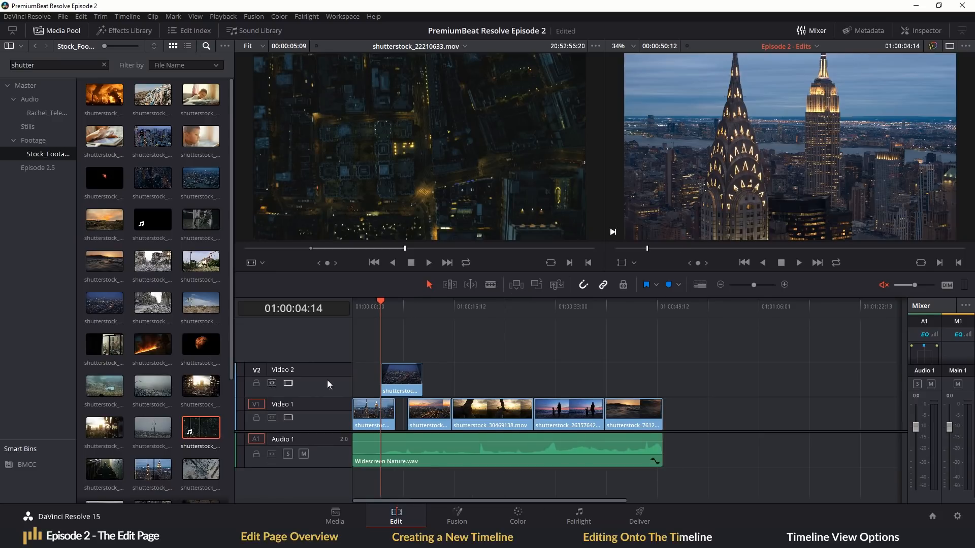
{"action": "mouse_move", "coordinate": [516, 284]}
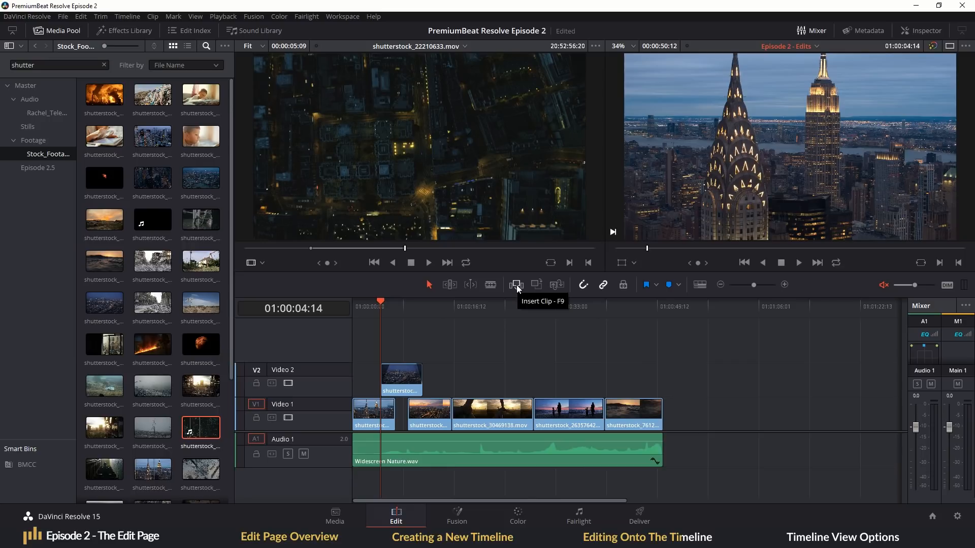
- Park the timeline playhead at the start of the second Video 1 clip
{"action": "left_click", "coordinate": [516, 285]}
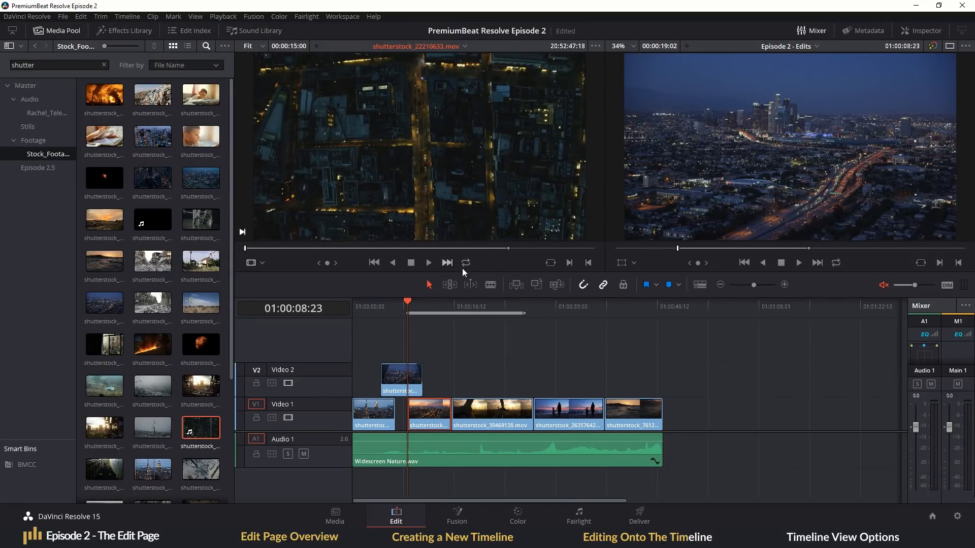
{"action": "mouse_move", "coordinate": [536, 284]}
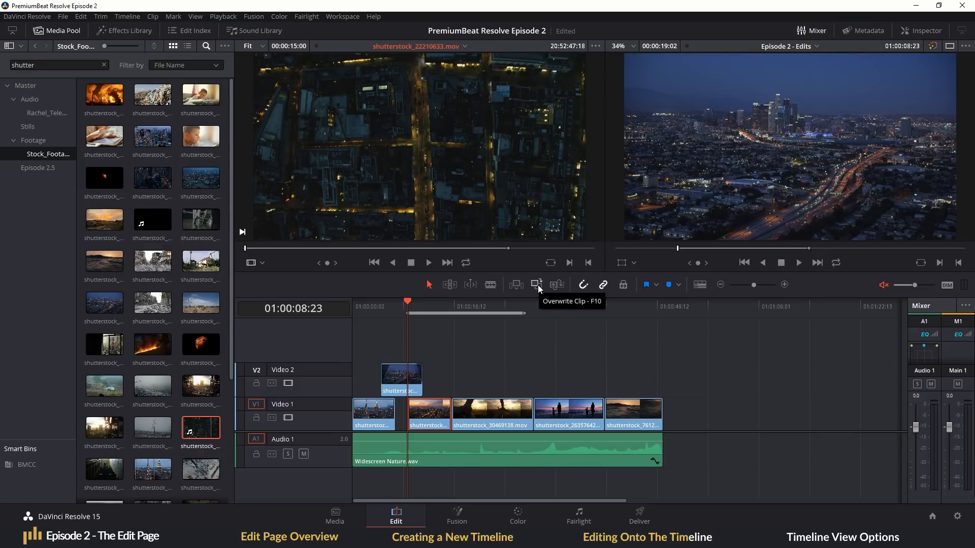
{"action": "mouse_move", "coordinate": [516, 254]}
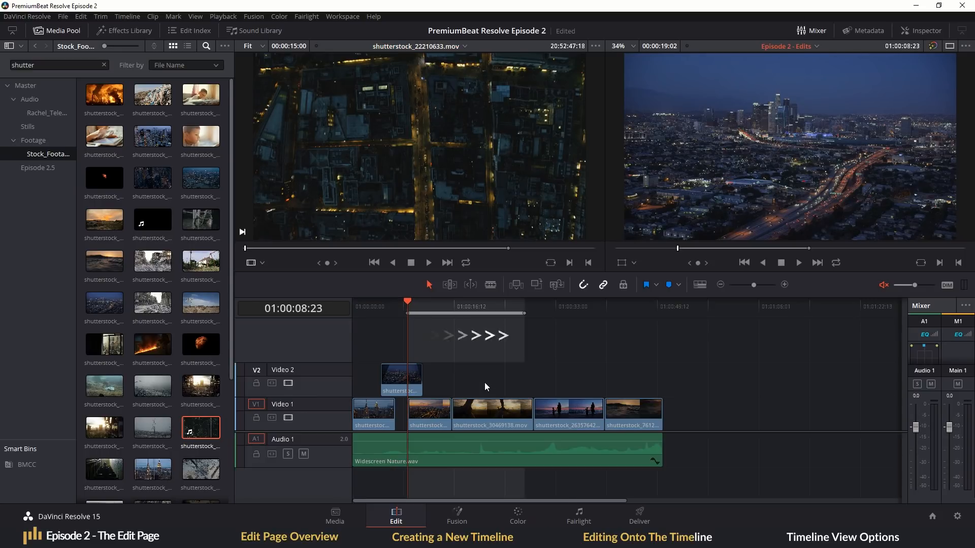
- Ripple-insert the marked aerial city clip at the playhead, pushing later clips along
{"action": "left_click", "coordinate": [491, 414]}
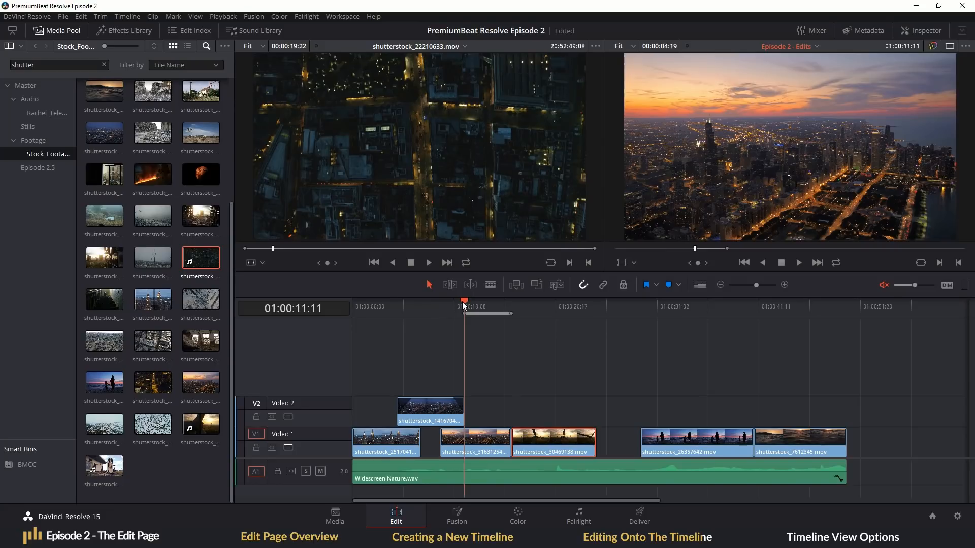
{"action": "mouse_move", "coordinate": [336, 254]}
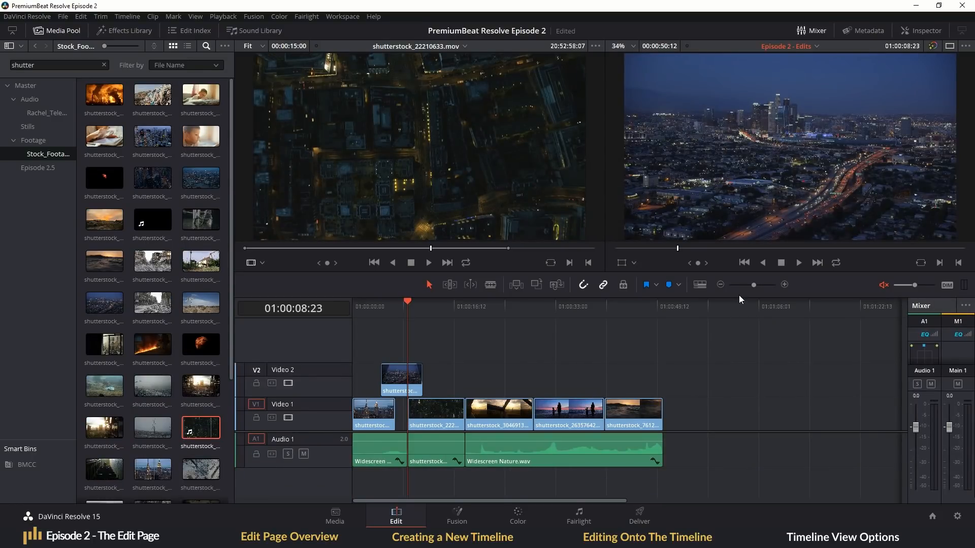
- Adjust the timeline zoom slider to enlarge the restored clips
{"action": "left_click_drag", "start_coordinate": [755, 285], "coordinate": [735, 284]}
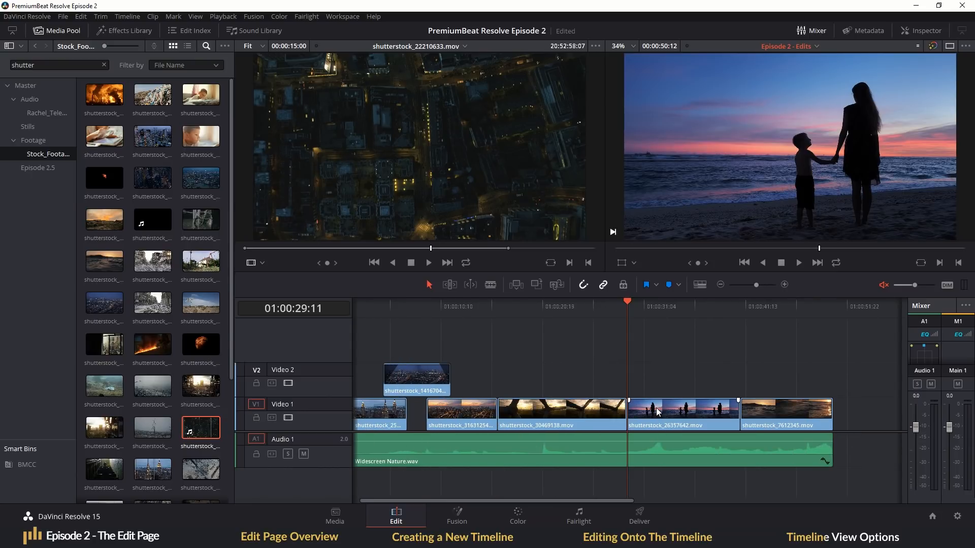
- Raise the track height slider in Timeline View Options and try a clip display style
{"action": "left_click", "coordinate": [699, 284]}
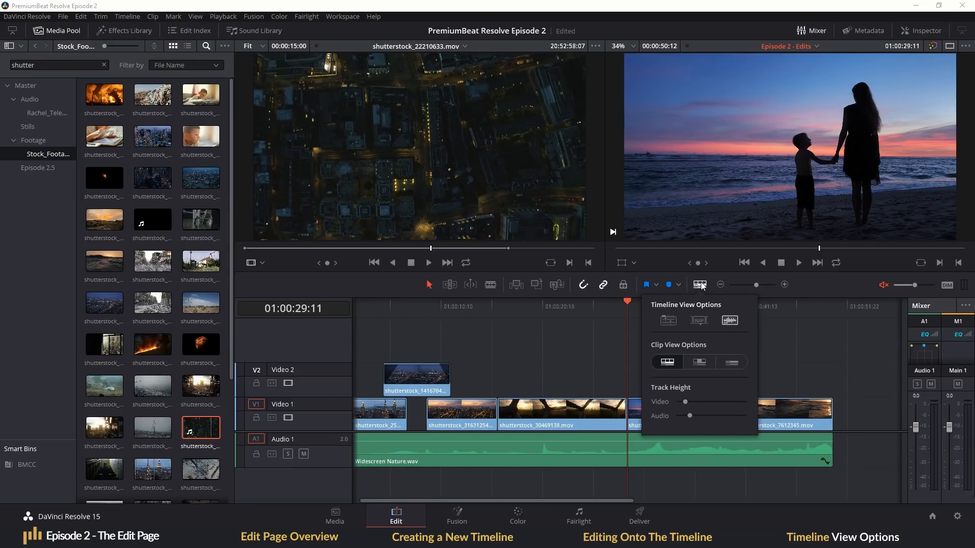
{"action": "mouse_move", "coordinate": [687, 399]}
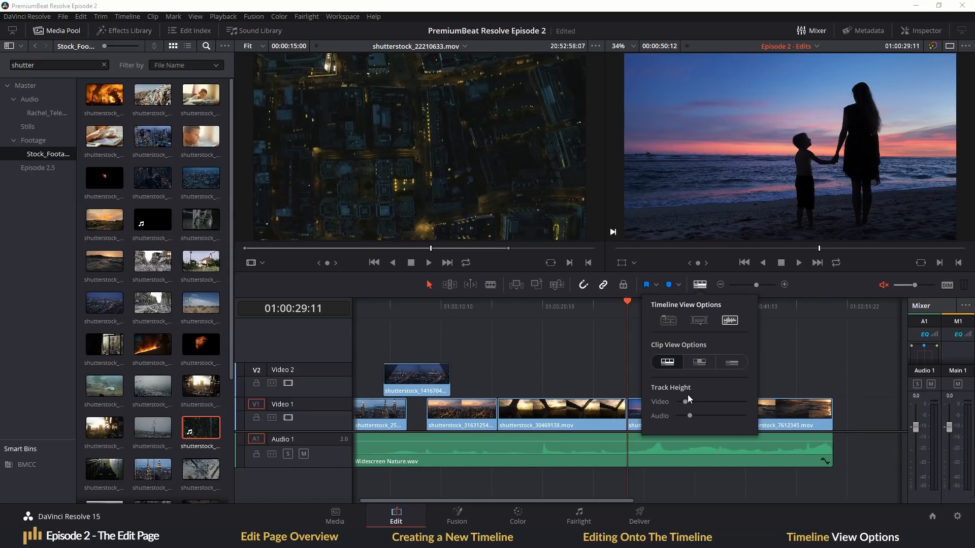
{"action": "mouse_move", "coordinate": [684, 403]}
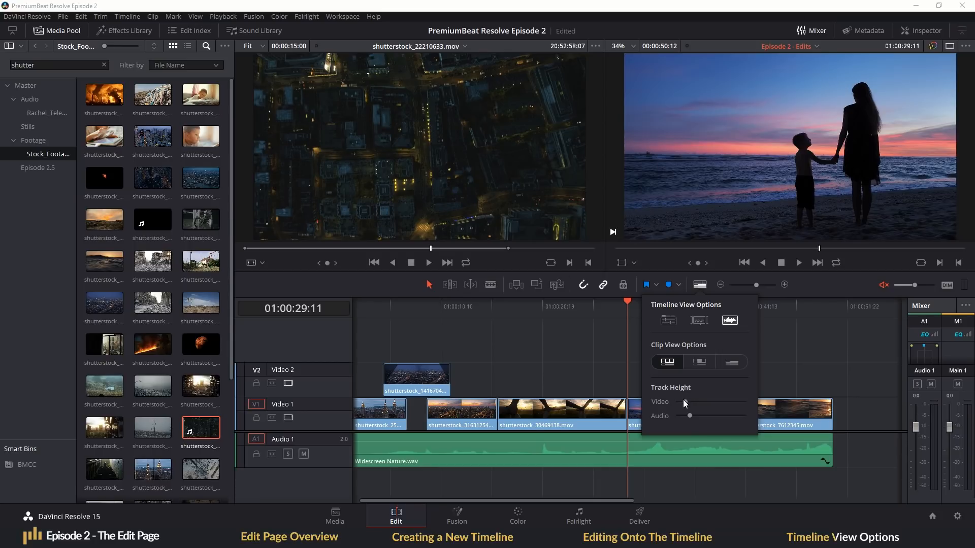
{"action": "mouse_move", "coordinate": [668, 321]}
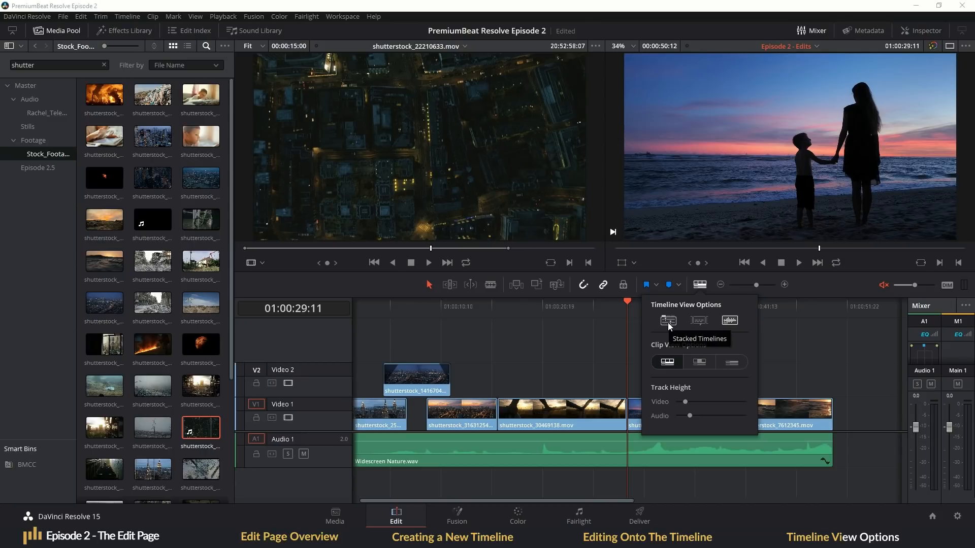
{"action": "mouse_move", "coordinate": [698, 320]}
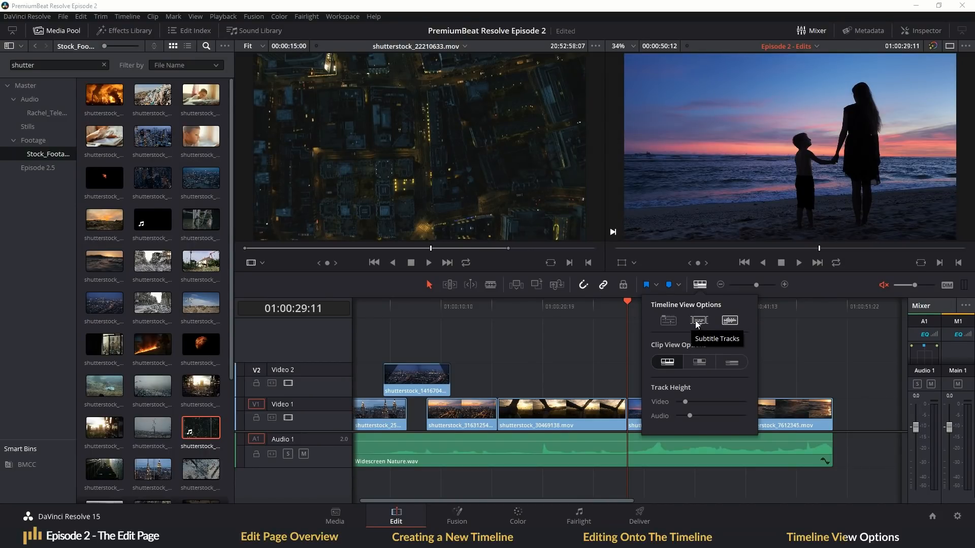
{"action": "mouse_move", "coordinate": [729, 320]}
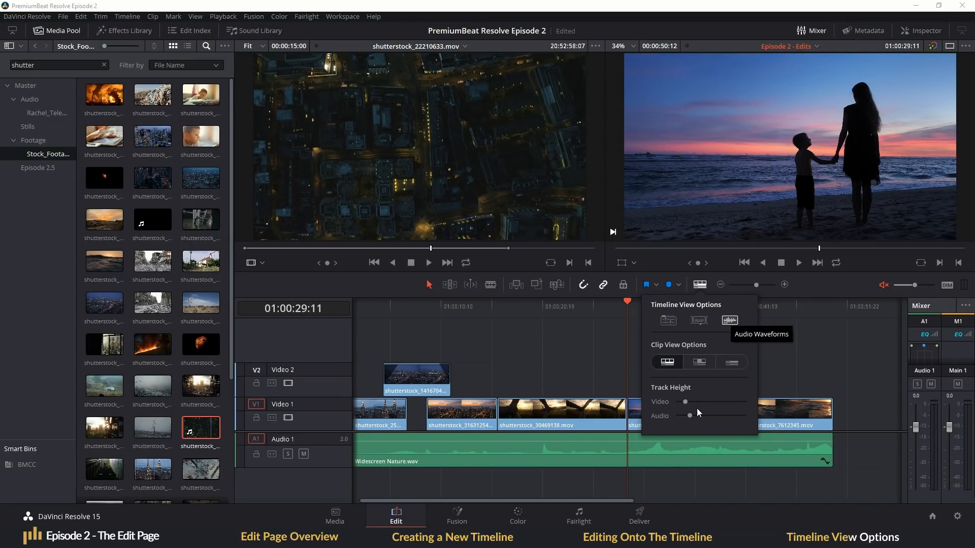
{"action": "left_click_drag", "start_coordinate": [686, 416], "coordinate": [709, 417]}
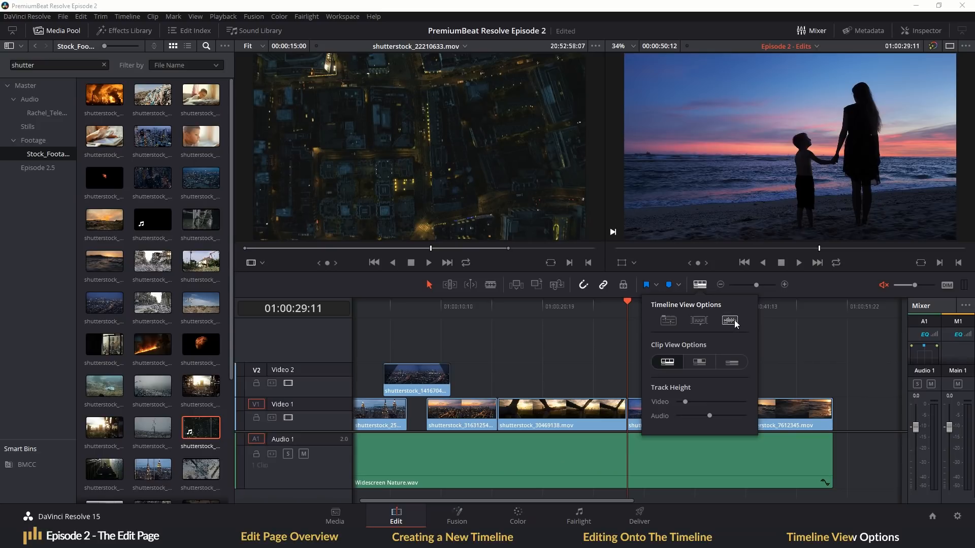
{"action": "left_click", "coordinate": [729, 320]}
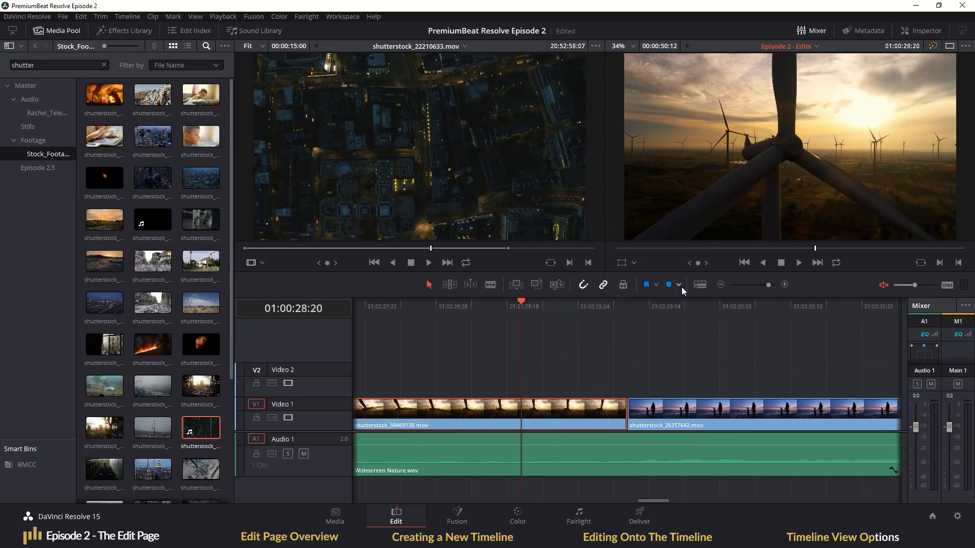
- Switch the clip thumbnail view and make the audio track taller again
{"action": "left_click", "coordinate": [700, 285]}
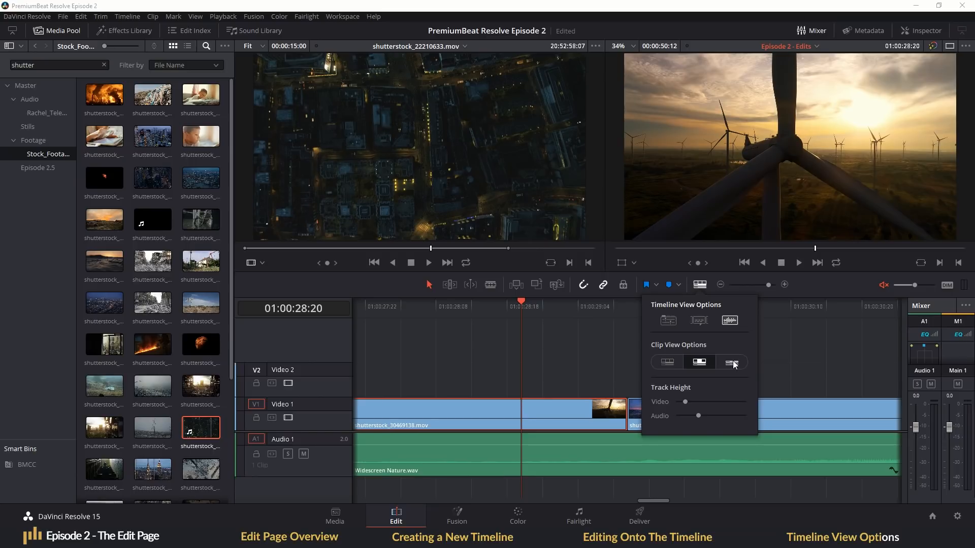
{"action": "left_click", "coordinate": [731, 361]}
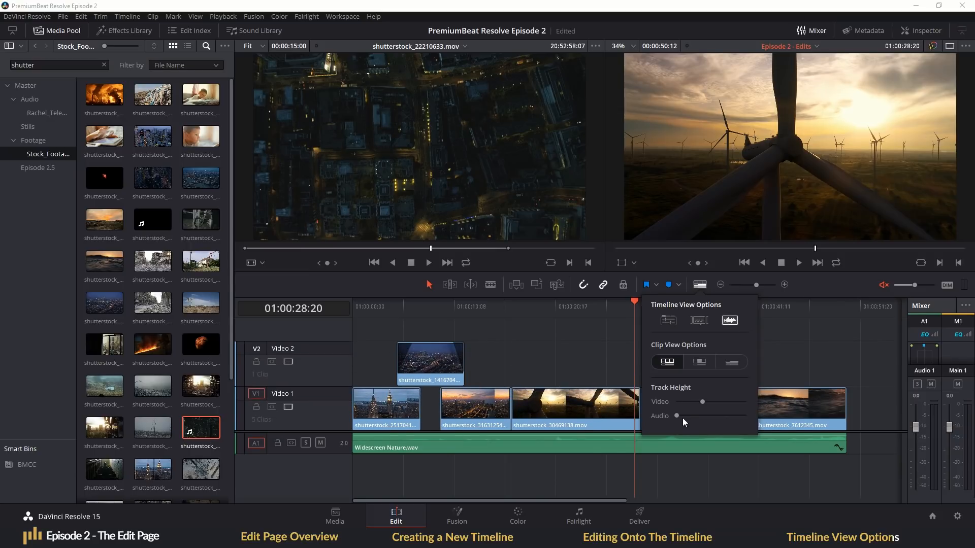
{"action": "left_click_drag", "start_coordinate": [677, 415], "coordinate": [706, 416]}
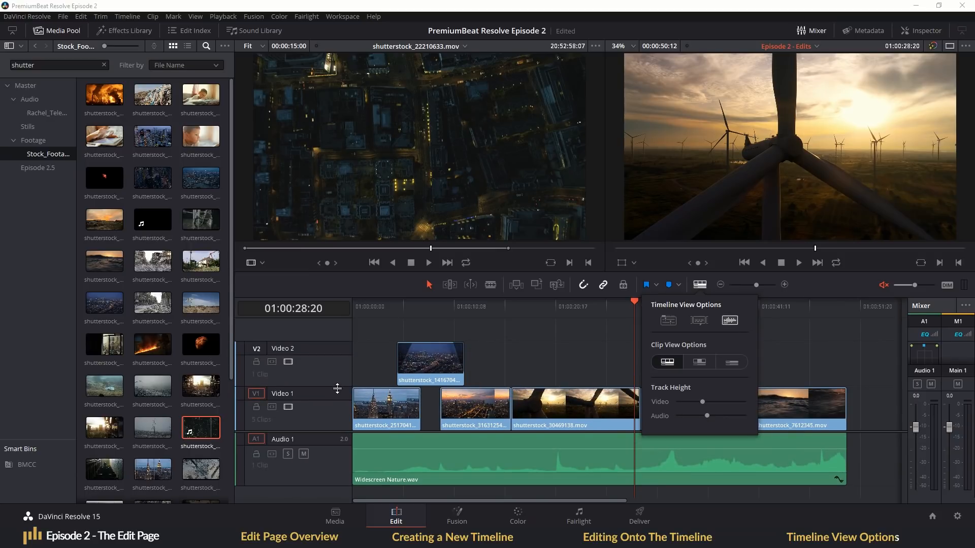